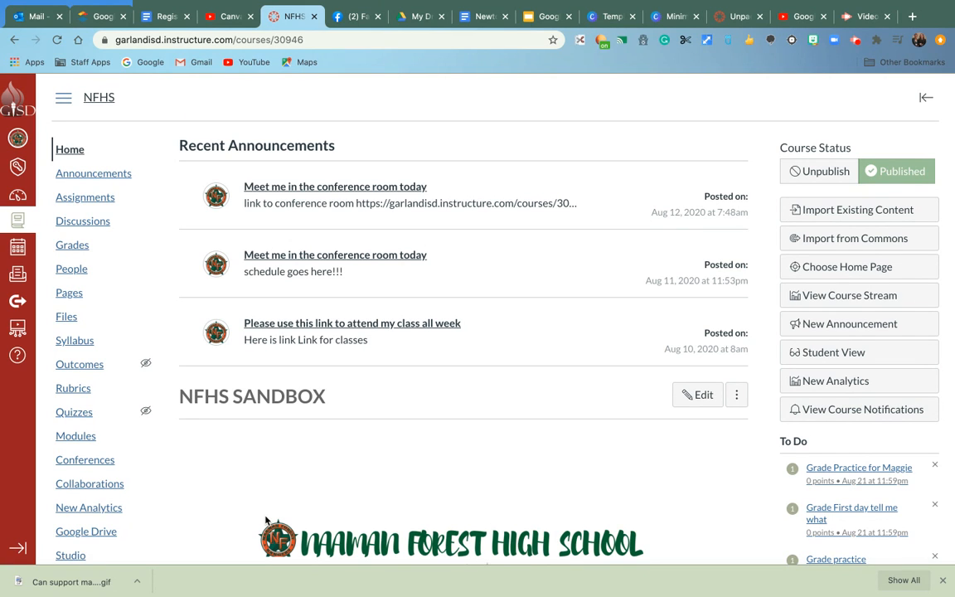
pyautogui.moveTo(92, 456)
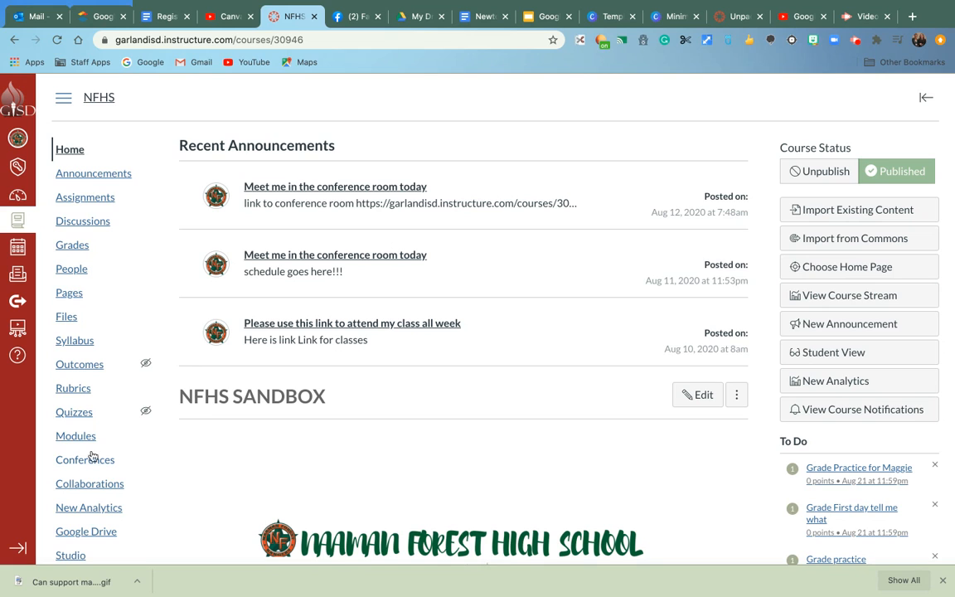
pyautogui.moveTo(93, 179)
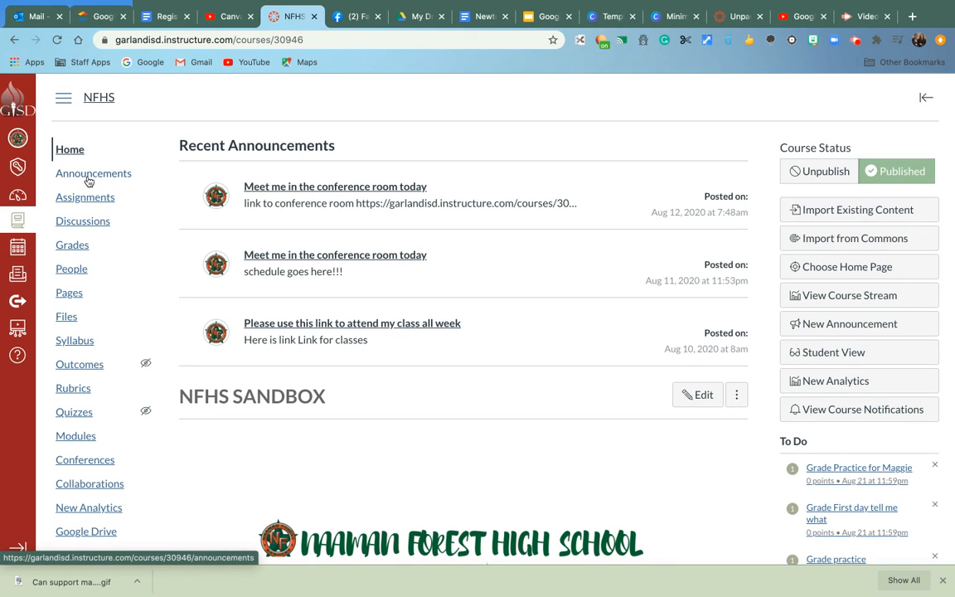
# - Go to the NFHS course's Announcements page listing existing announcements
pyautogui.click(93, 174)
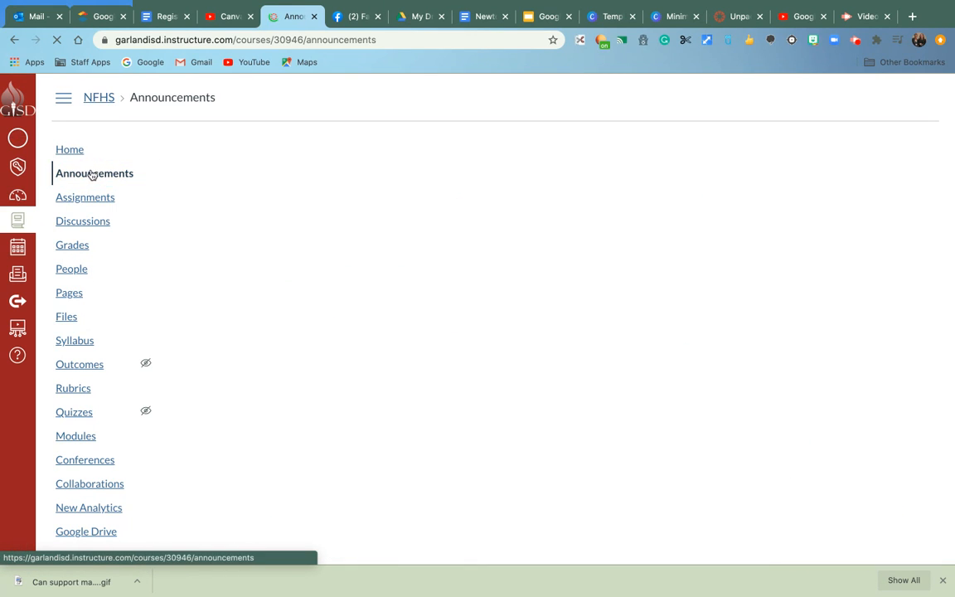
pyautogui.click(93, 174)
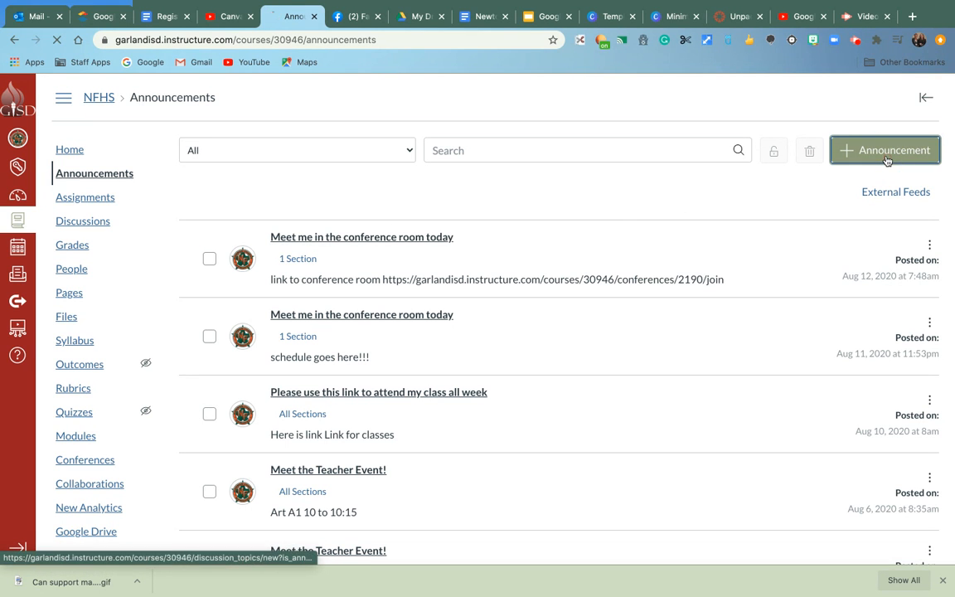
# - Start a new announcement titled 'New meet link' with an empty body
pyautogui.click(886, 149)
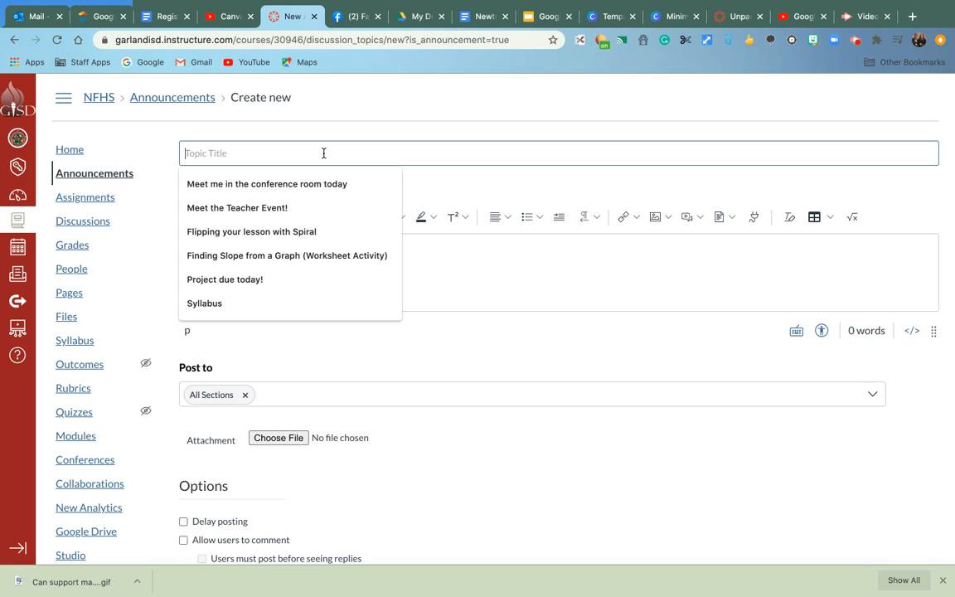
pyautogui.write('New')
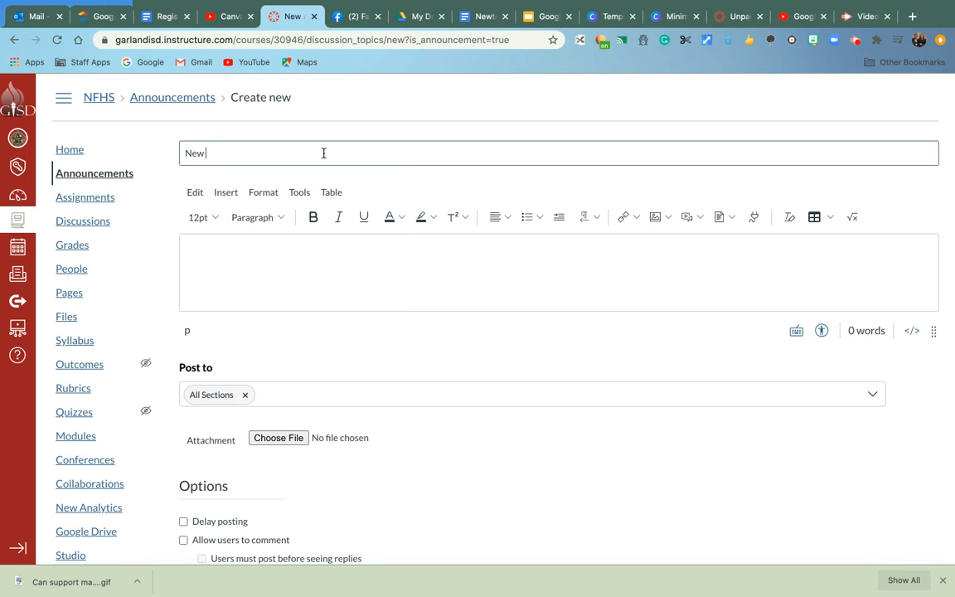
pyautogui.write('meet link')
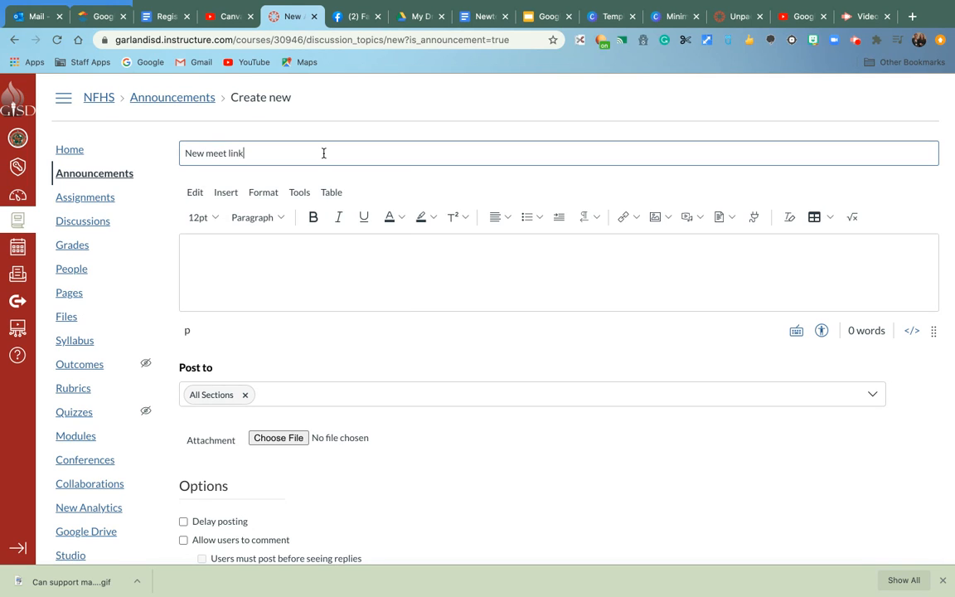
pyautogui.moveTo(584, 216)
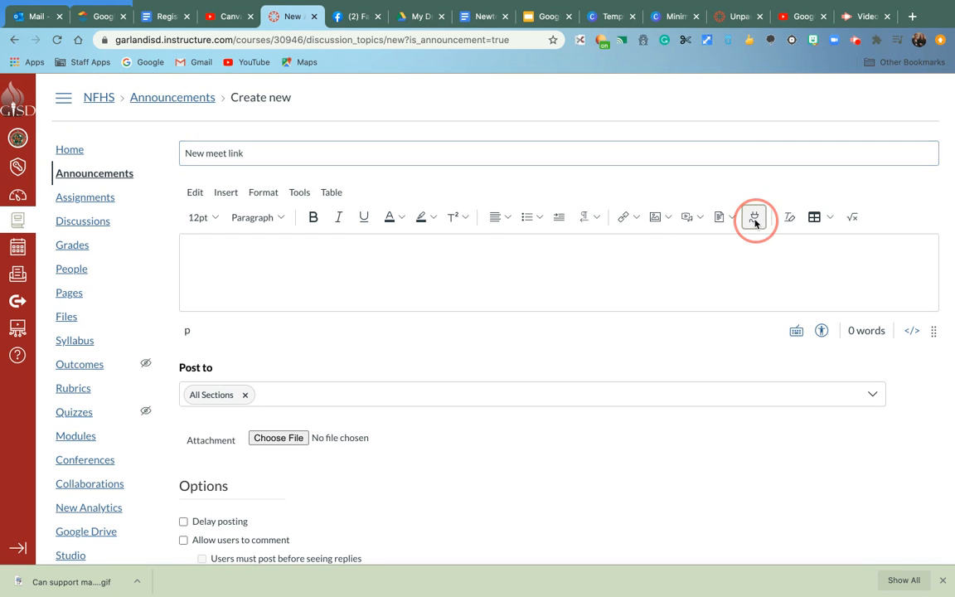
# - Embed Google Hangouts Meet joining details — link, dial-in number, conference ID — in the body
pyautogui.click(755, 218)
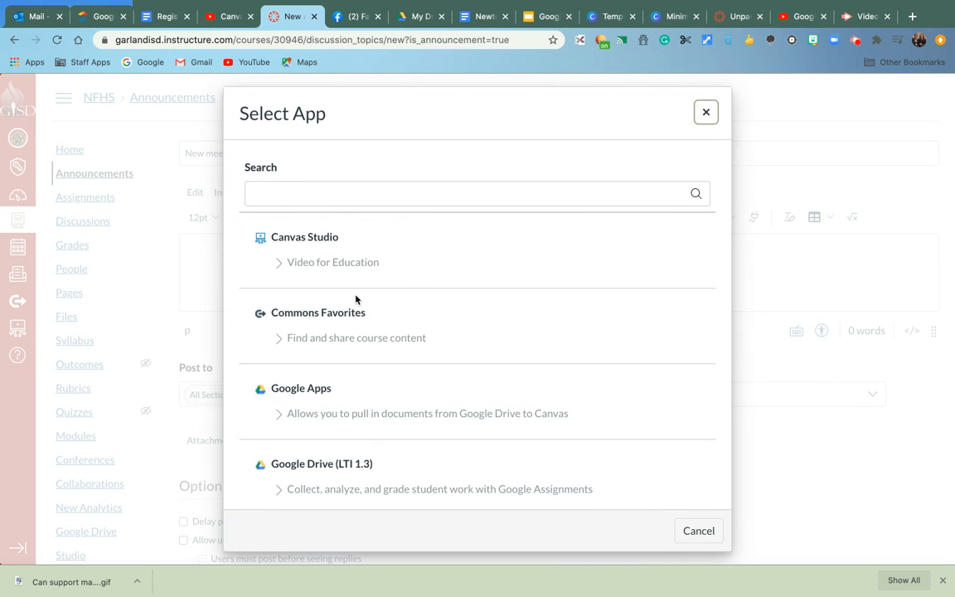
pyautogui.scroll(-3)
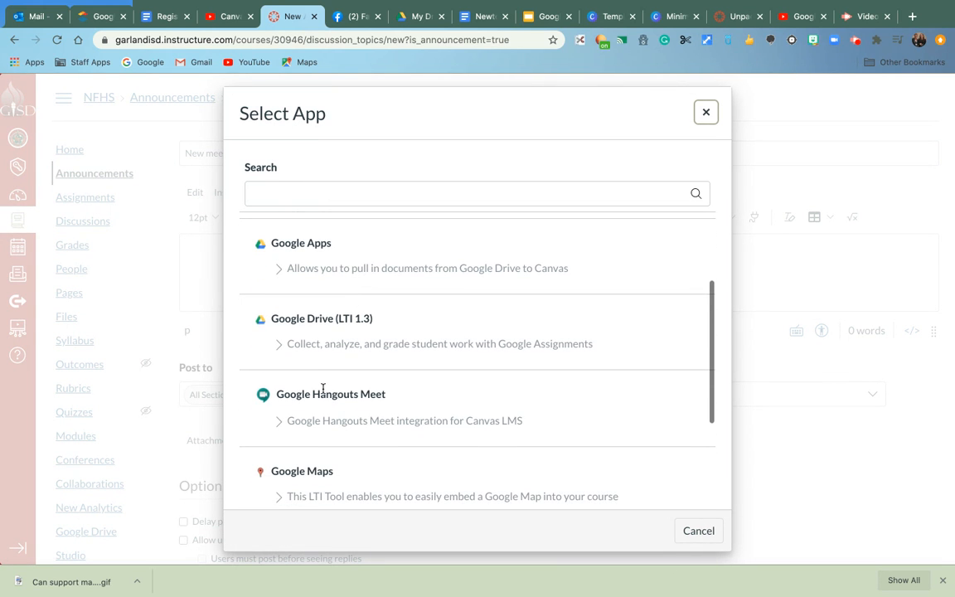
pyautogui.click(330, 394)
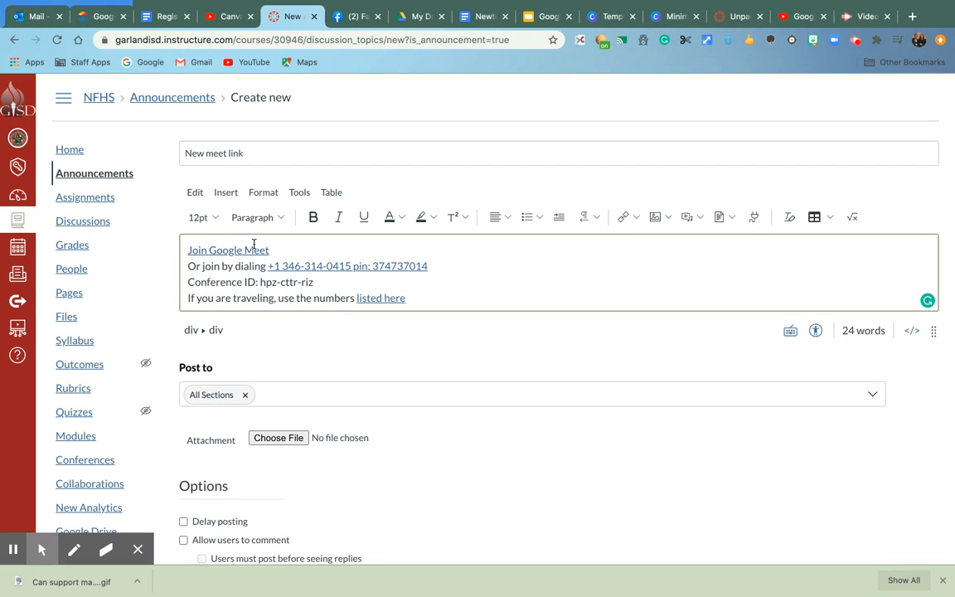
pyautogui.moveTo(256, 246)
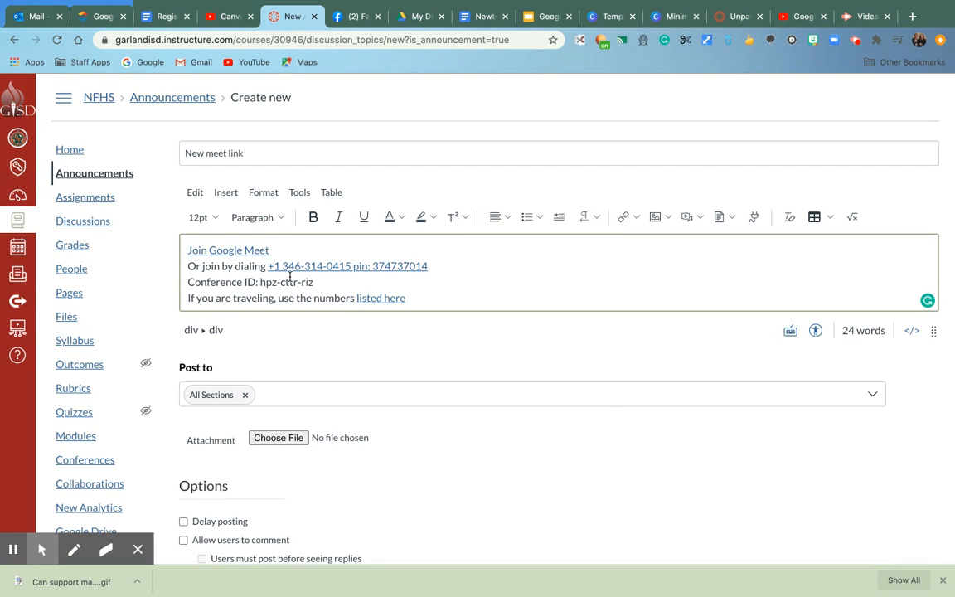
# - Extend the announcement title to read 'New meet link meet me here'
pyautogui.scroll(-3)
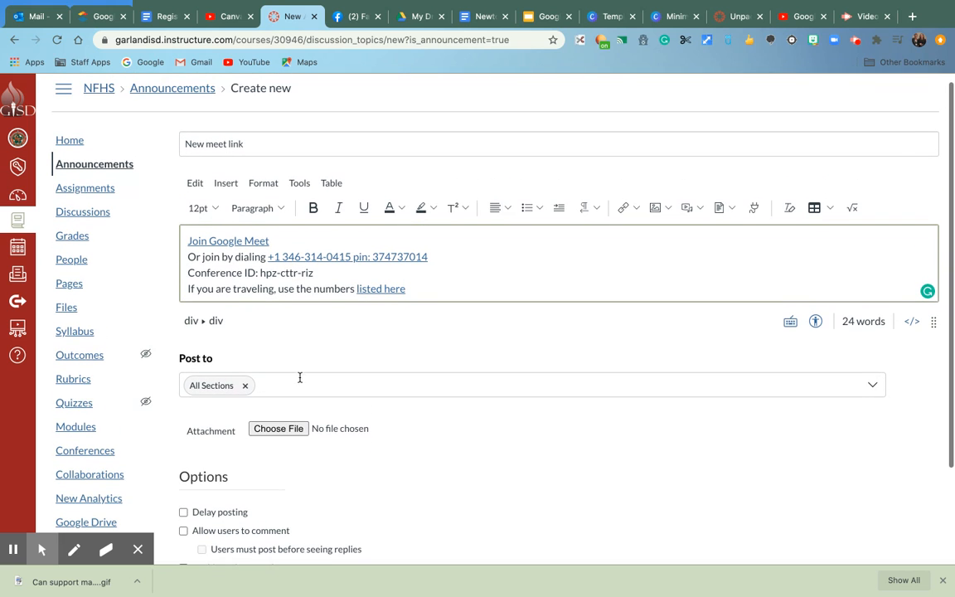
pyautogui.moveTo(408, 285)
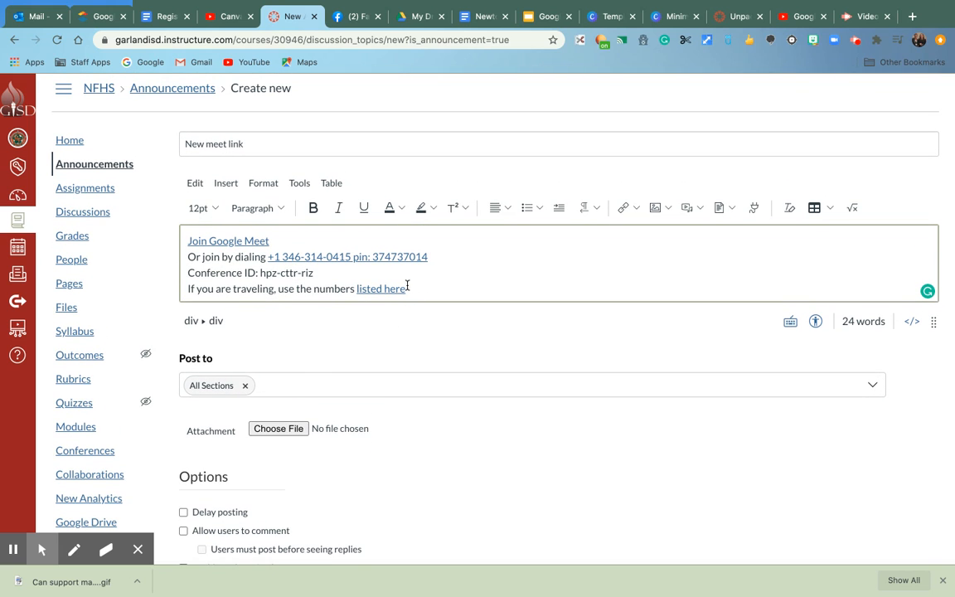
pyautogui.click(282, 143)
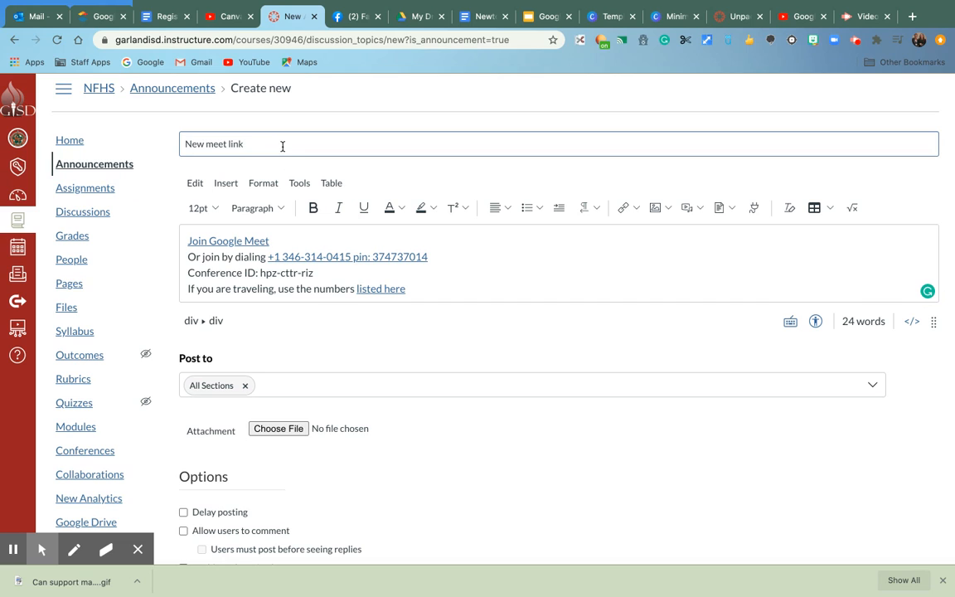
pyautogui.write('meet me')
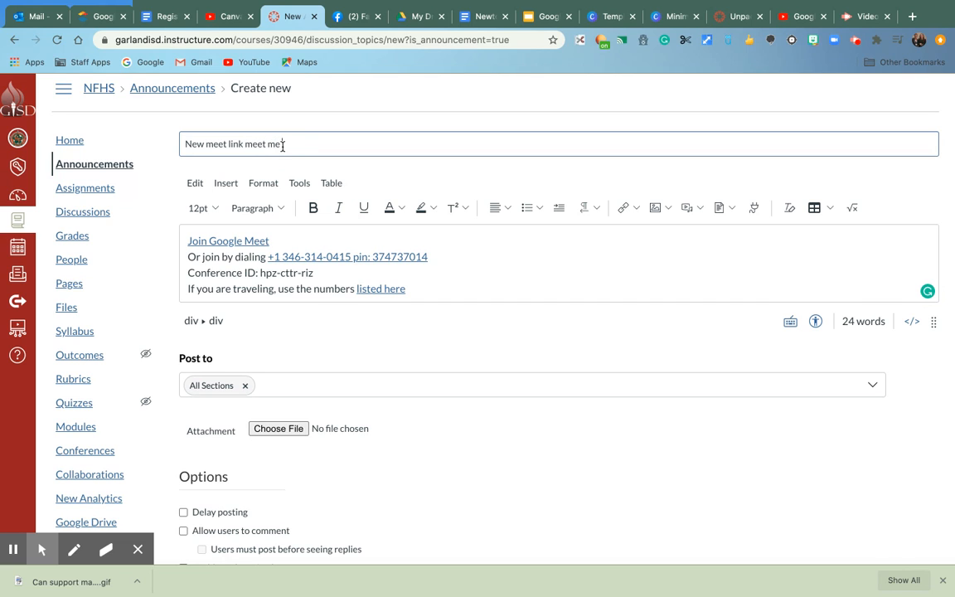
pyautogui.write('here')
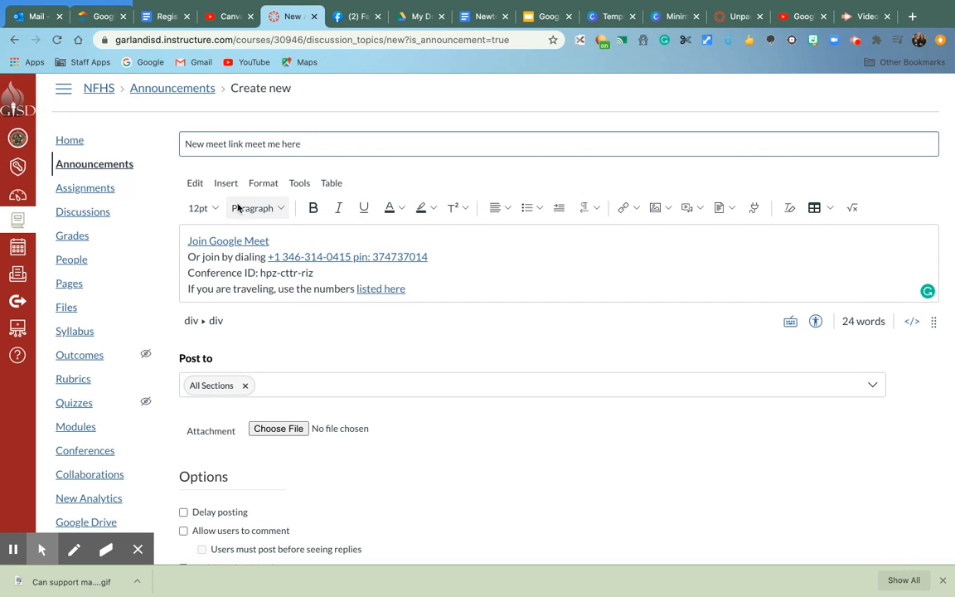
# - Leave the unsaved announcement for Assignments and start a blank new assignment
pyautogui.click(85, 188)
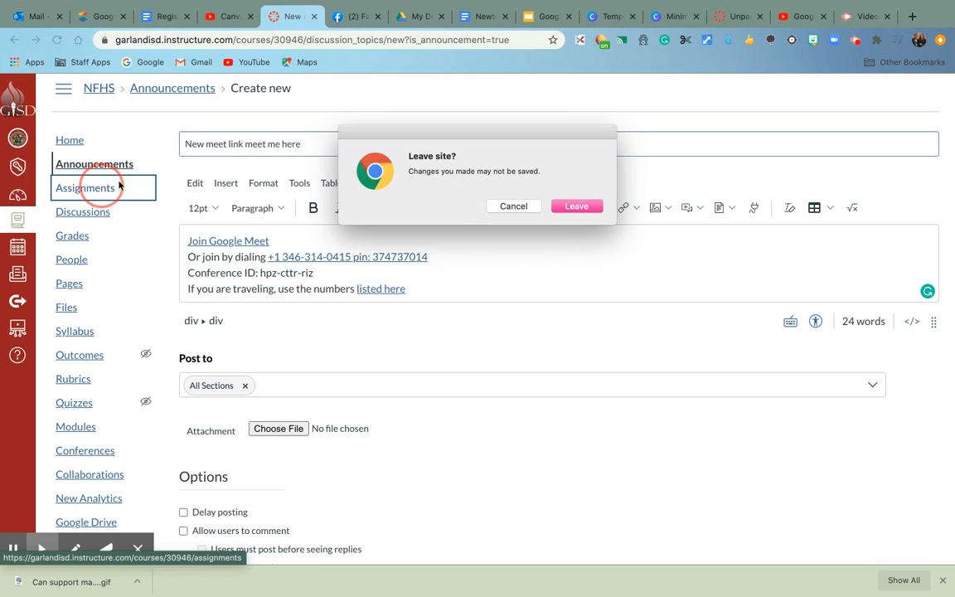
pyautogui.click(577, 205)
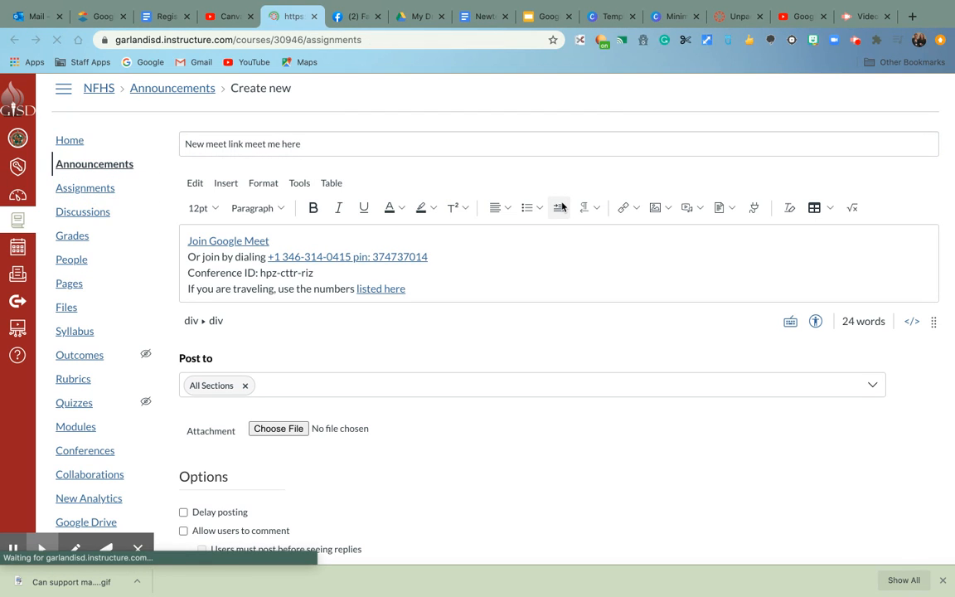
pyautogui.click(85, 187)
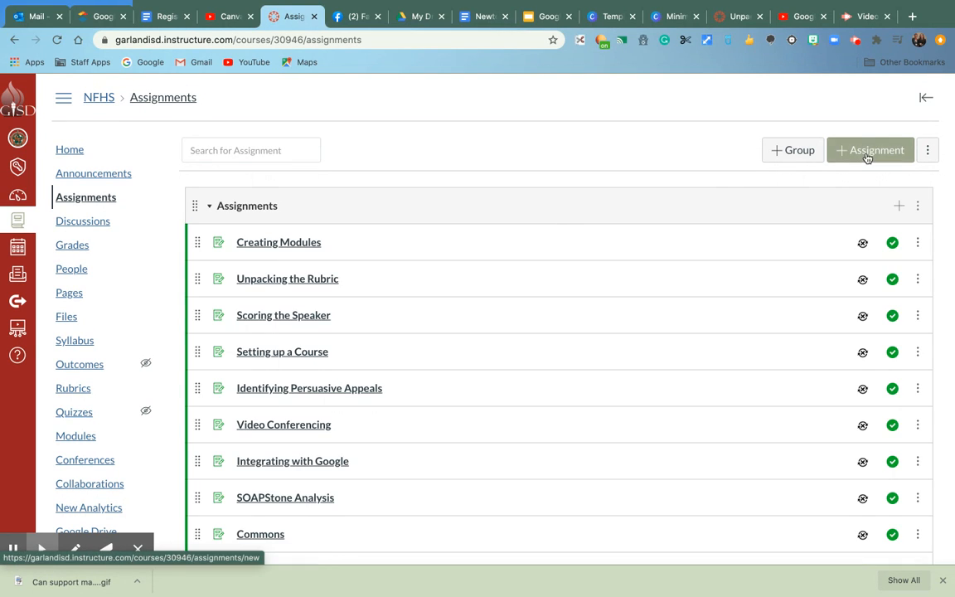
pyautogui.click(869, 149)
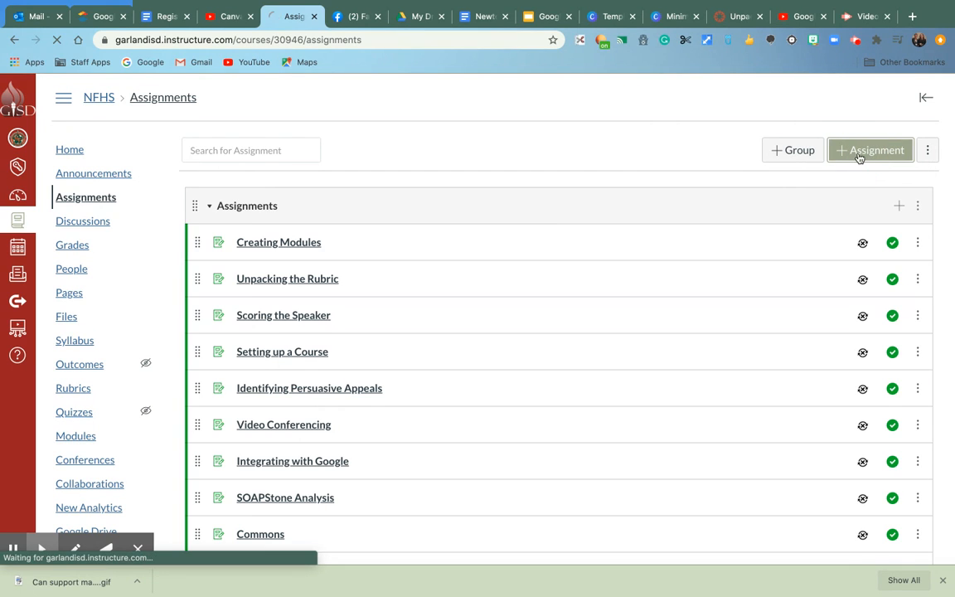
pyautogui.click(869, 150)
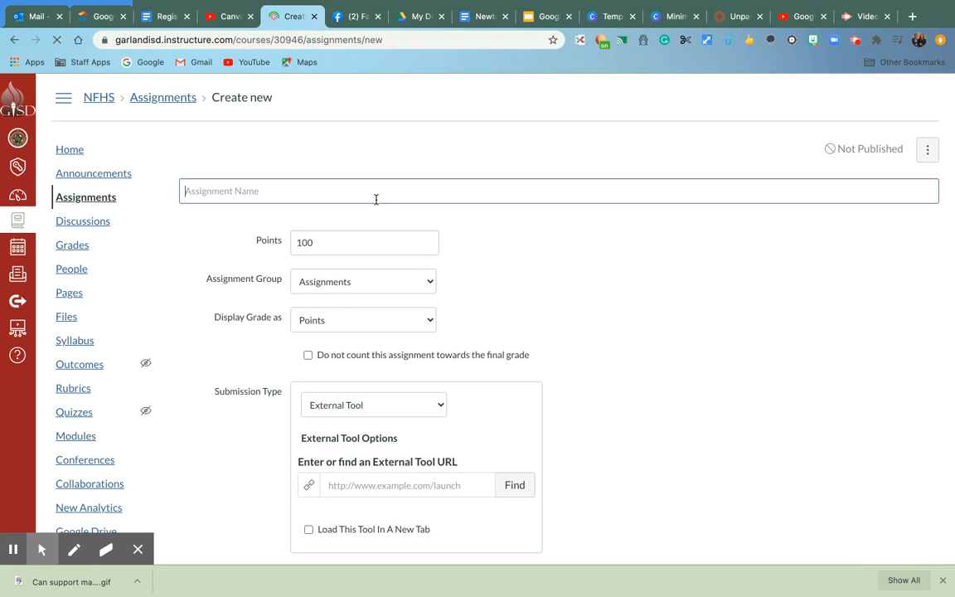
pyautogui.write('test a')
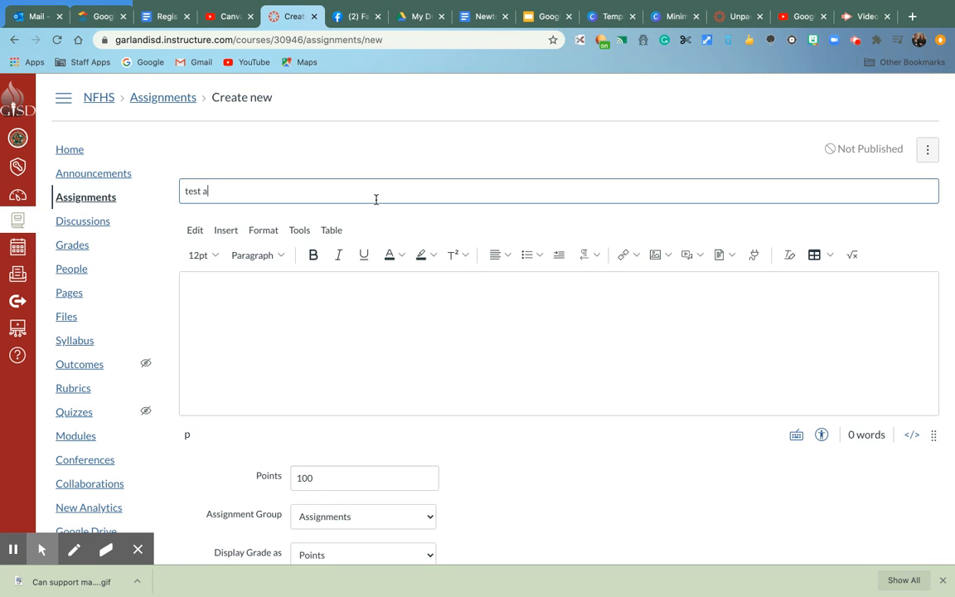
pyautogui.write('ssignment')
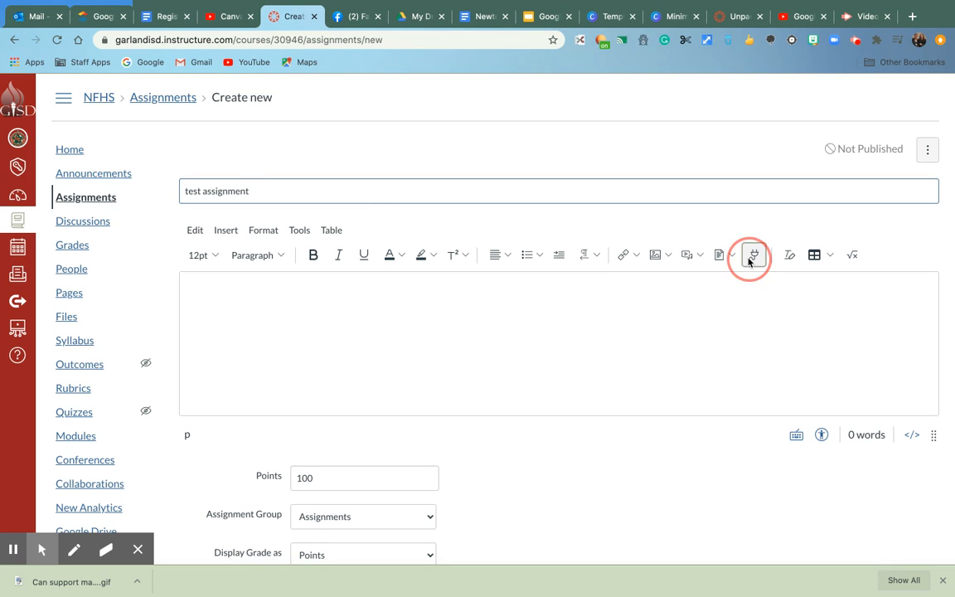
pyautogui.click(750, 256)
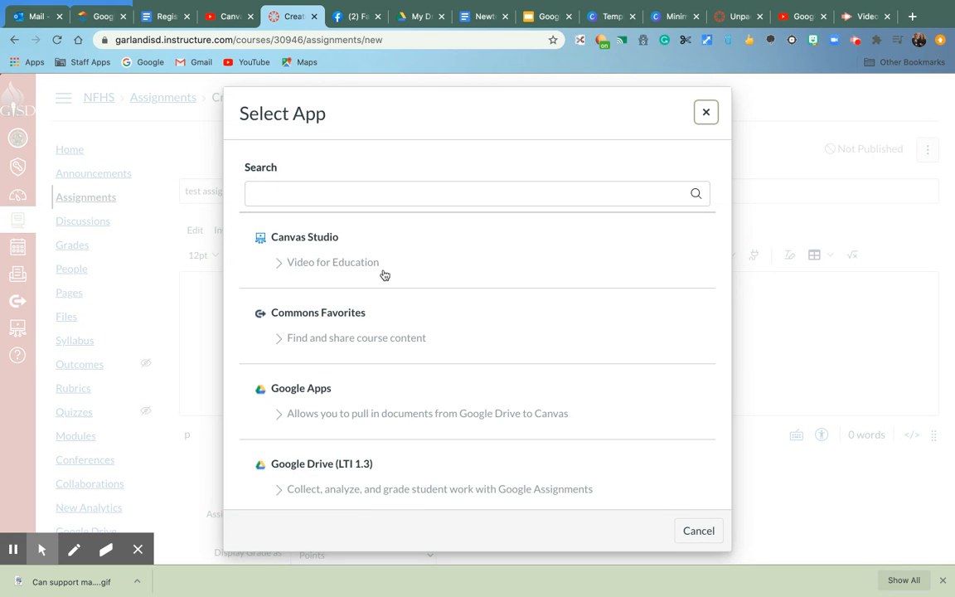
pyautogui.click(306, 237)
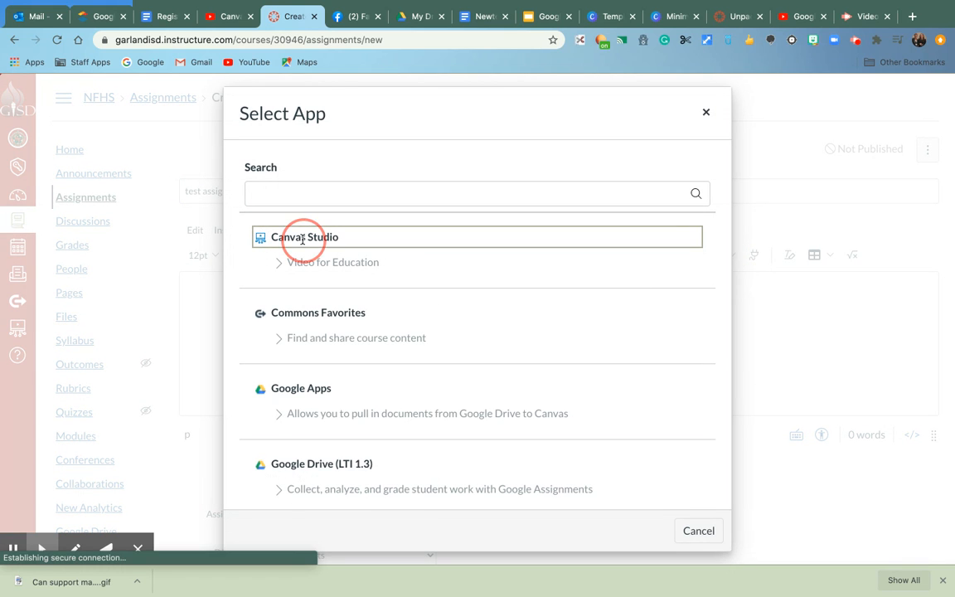
pyautogui.click(306, 237)
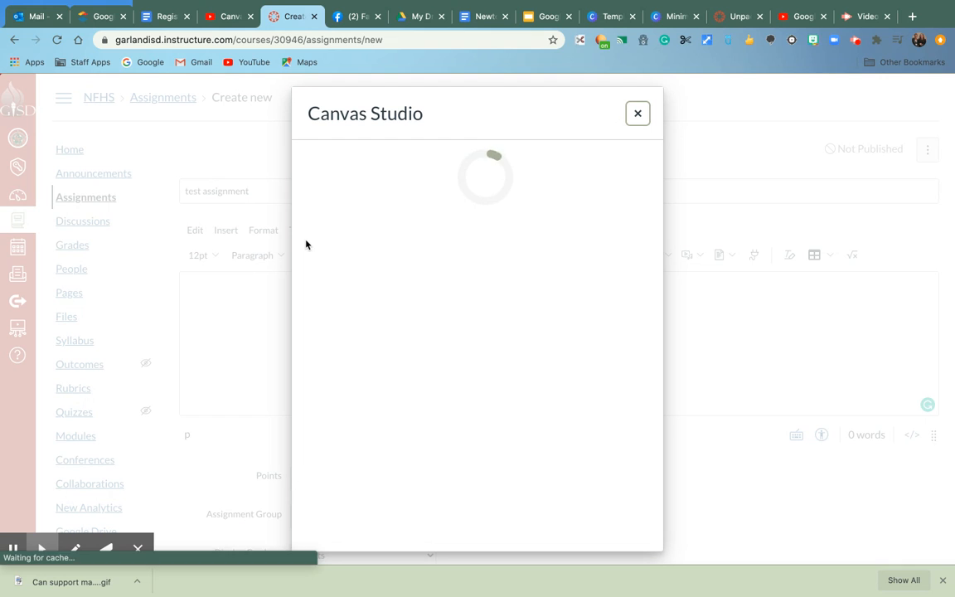
pyautogui.moveTo(335, 268)
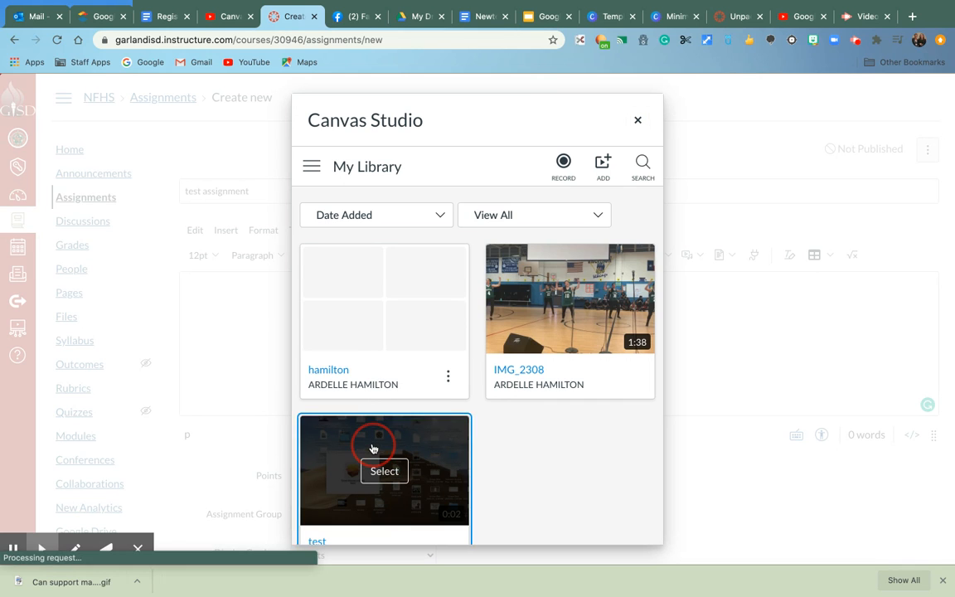
pyautogui.click(385, 471)
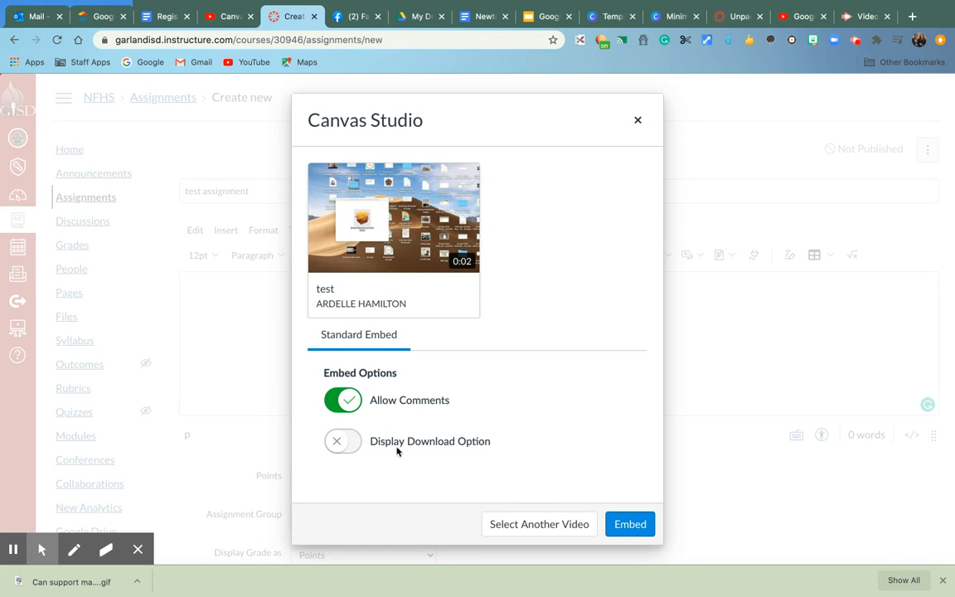
pyautogui.moveTo(418, 459)
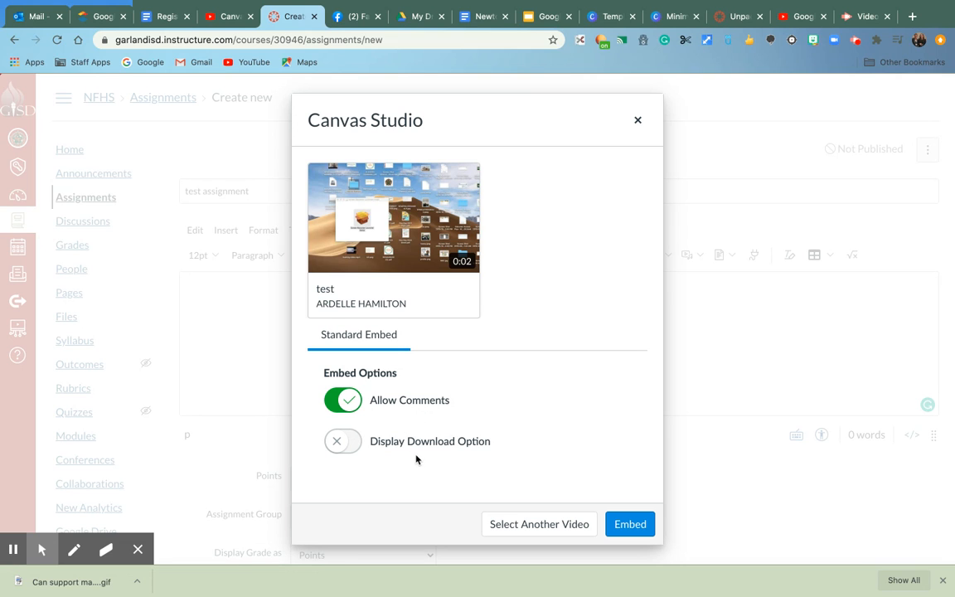
pyautogui.click(630, 524)
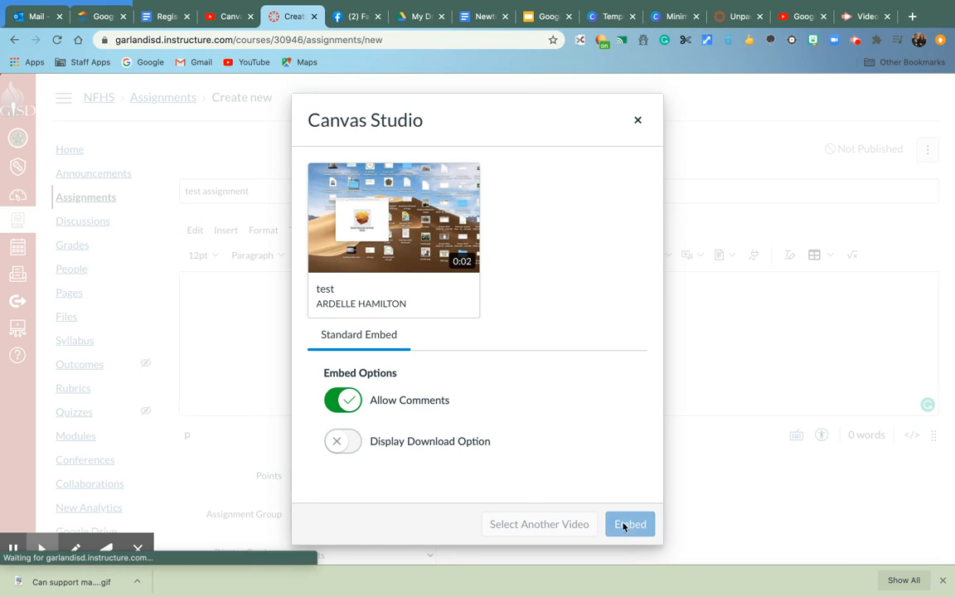
pyautogui.click(630, 524)
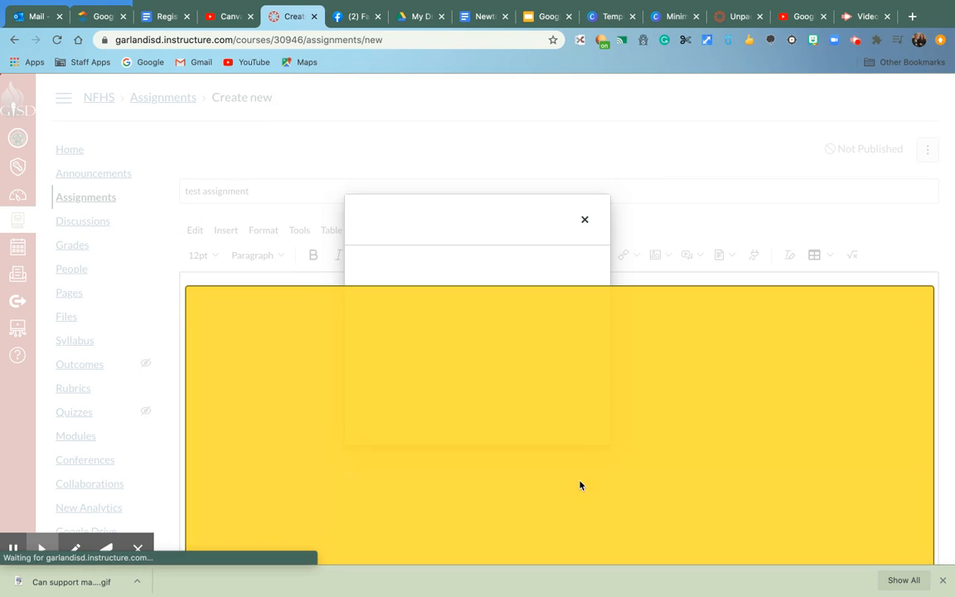
pyautogui.click(584, 219)
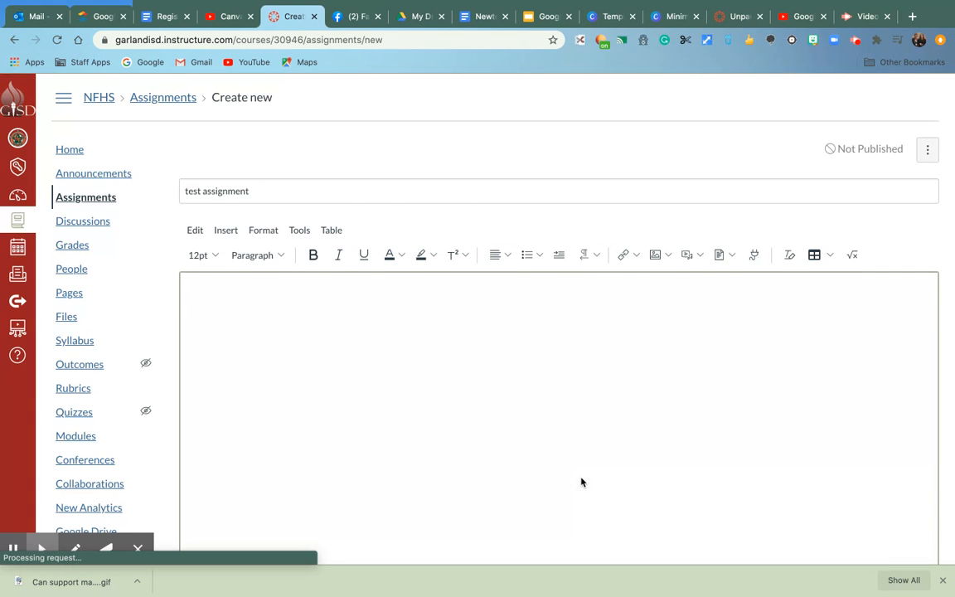
pyautogui.scroll(-3)
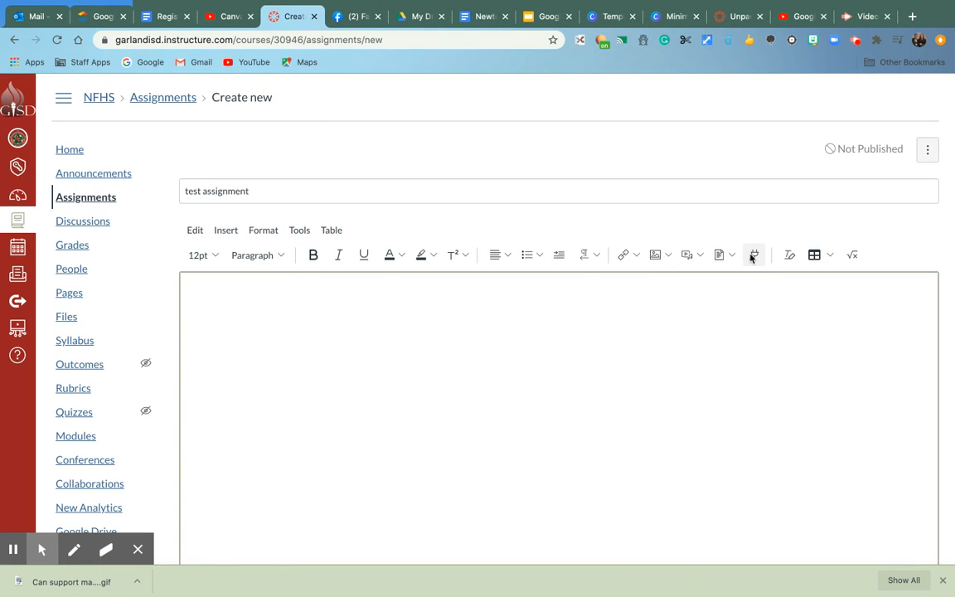
# - Insert the Newton's Laws Button image from Commons Favorites into the assignment body
pyautogui.click(753, 255)
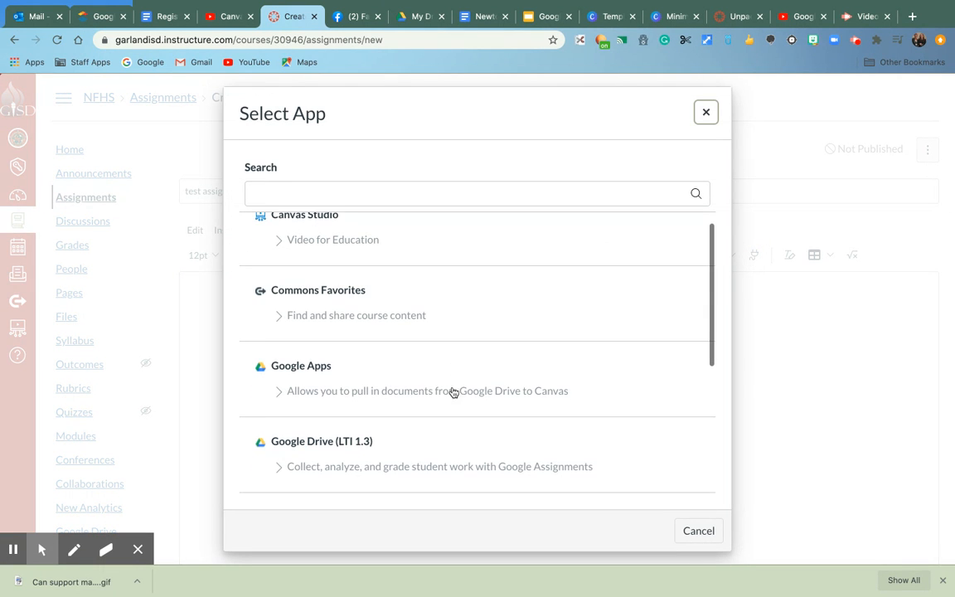
pyautogui.click(319, 290)
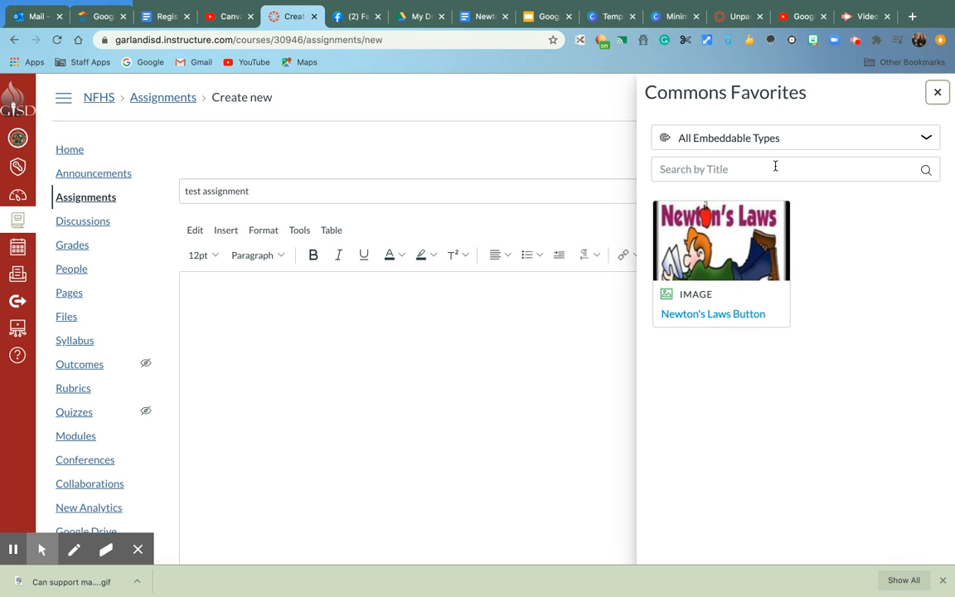
pyautogui.click(794, 138)
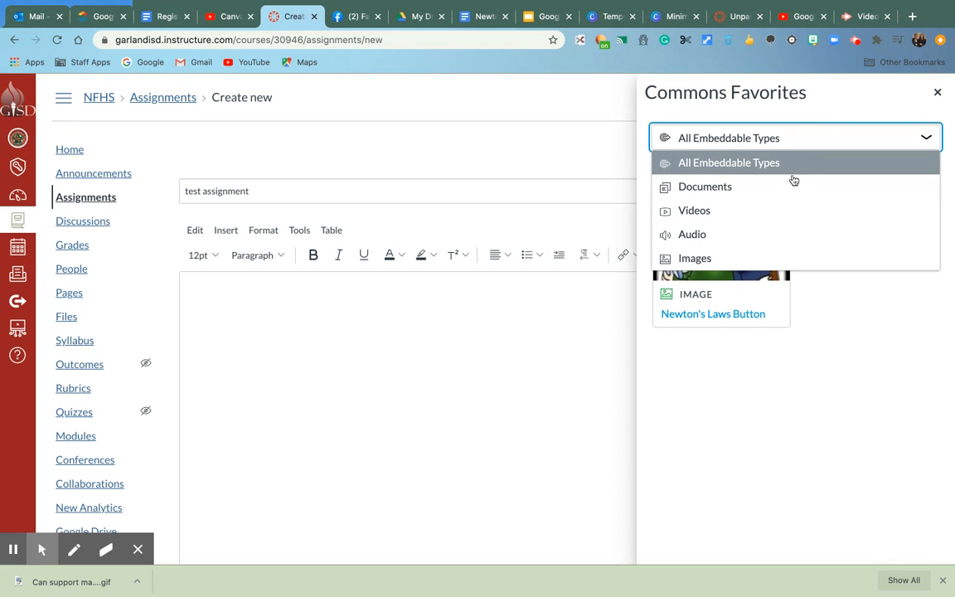
pyautogui.moveTo(776, 209)
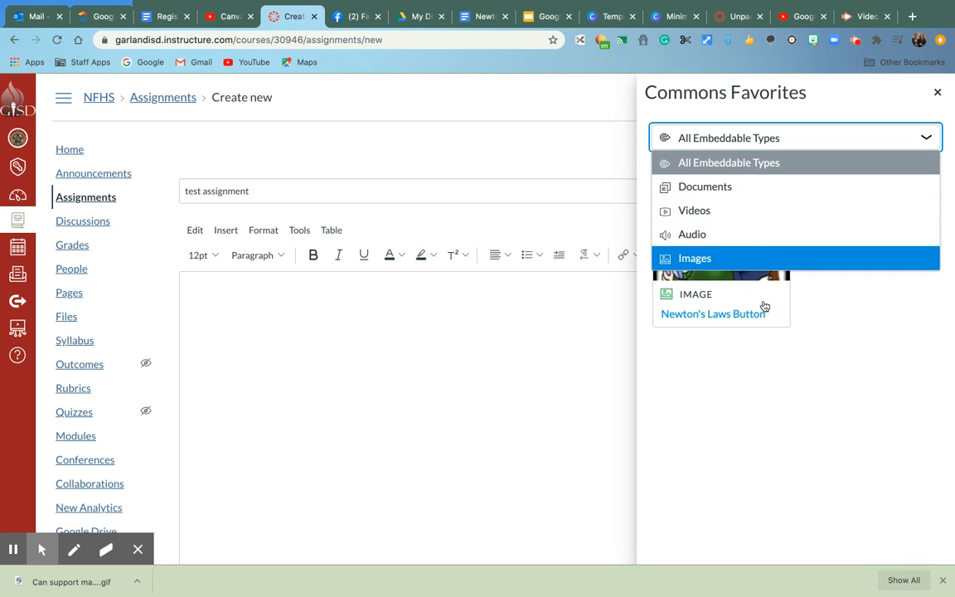
pyautogui.click(695, 259)
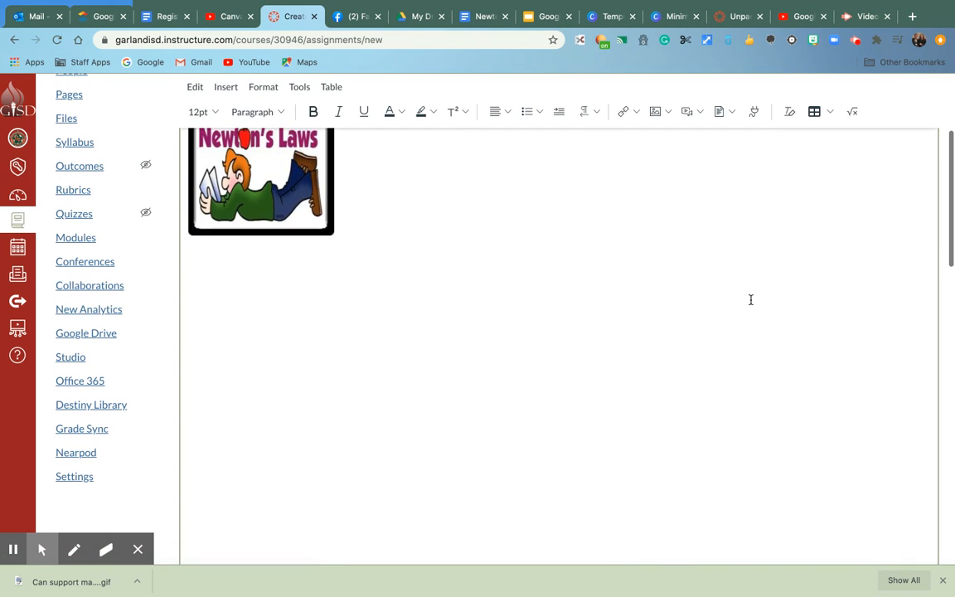
# - Resize the Newton's Laws image to 400 wide (about 400 by 398) via Image Options
pyautogui.click(260, 181)
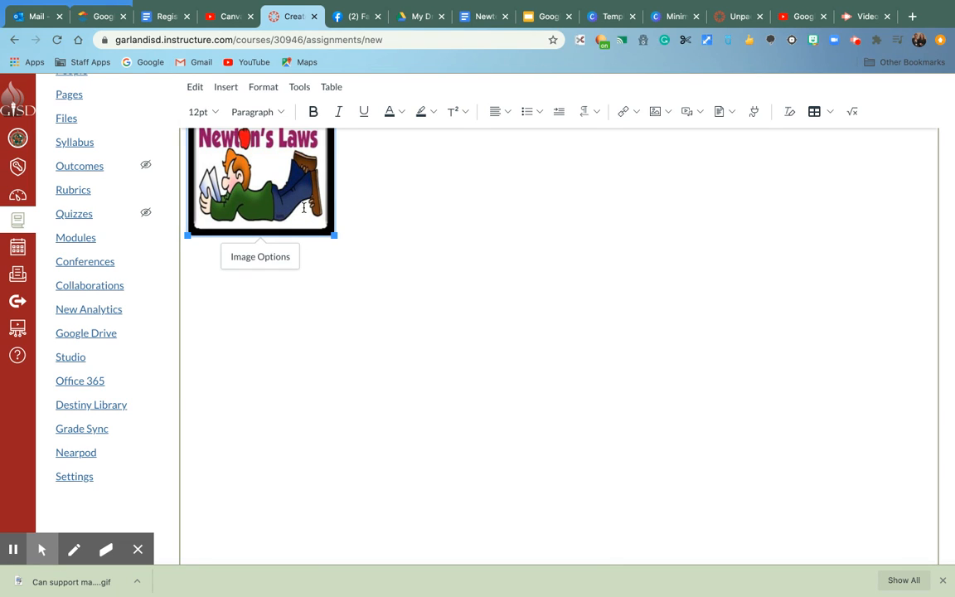
pyautogui.click(259, 255)
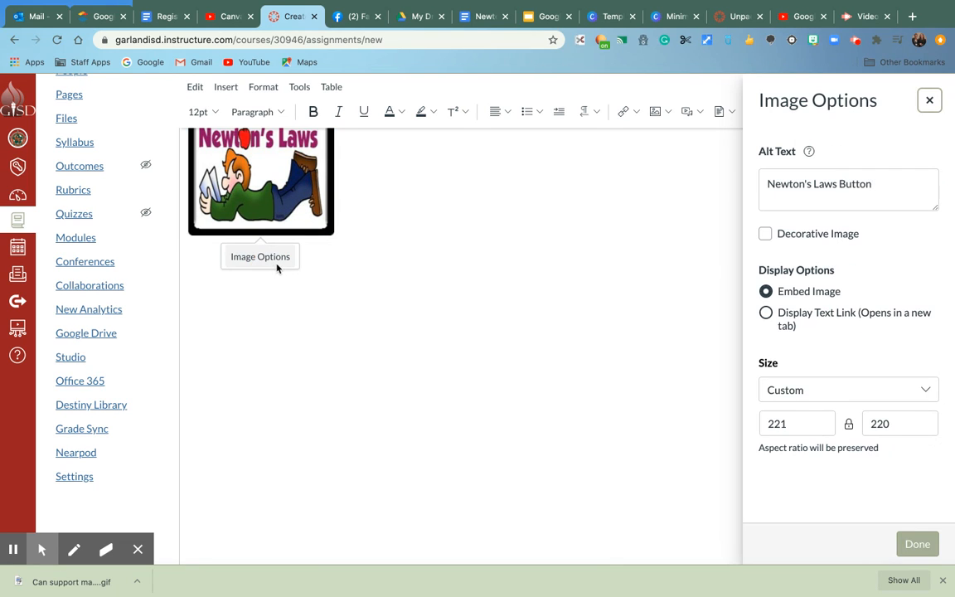
pyautogui.click(796, 423)
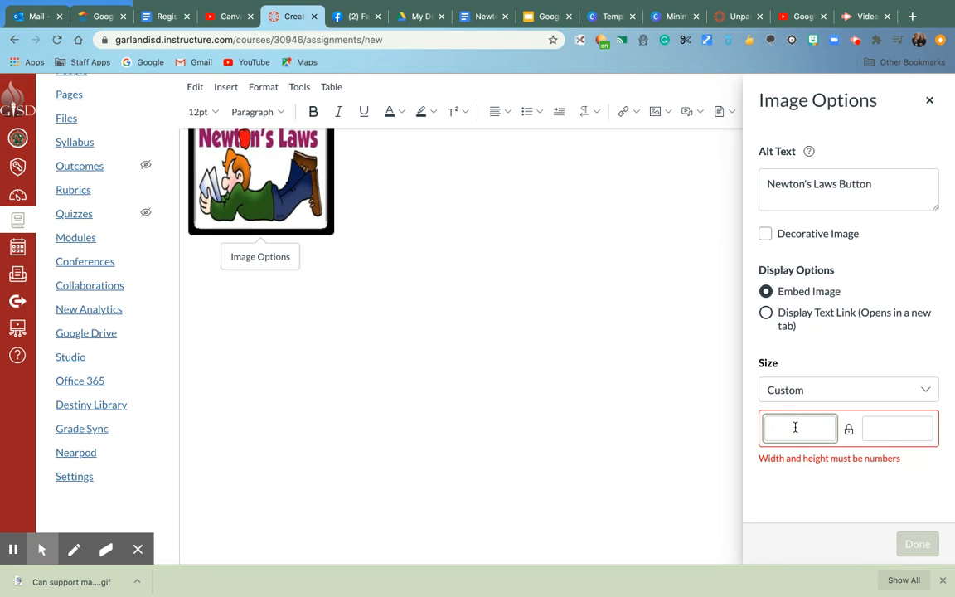
pyautogui.write('400')
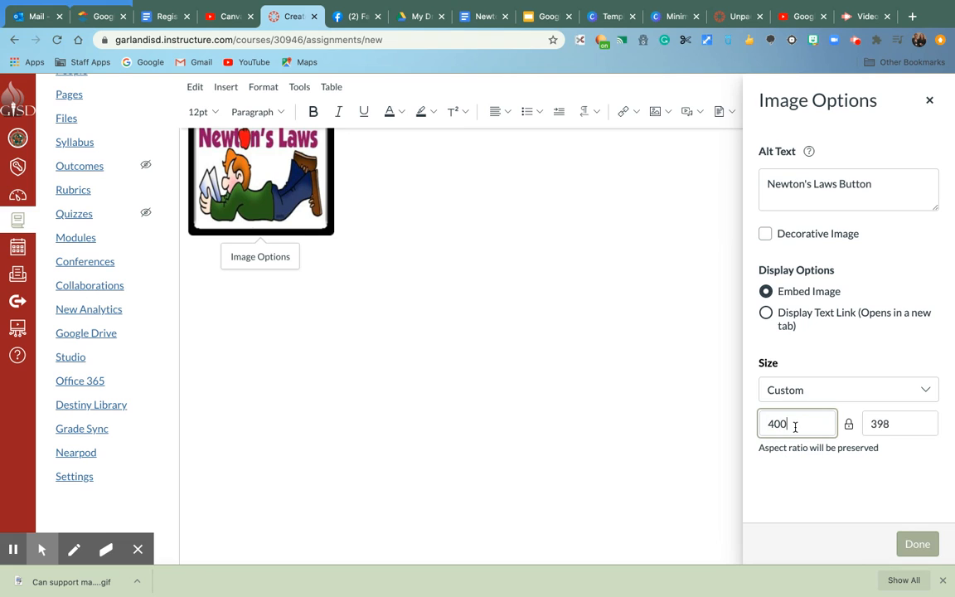
pyautogui.click(917, 543)
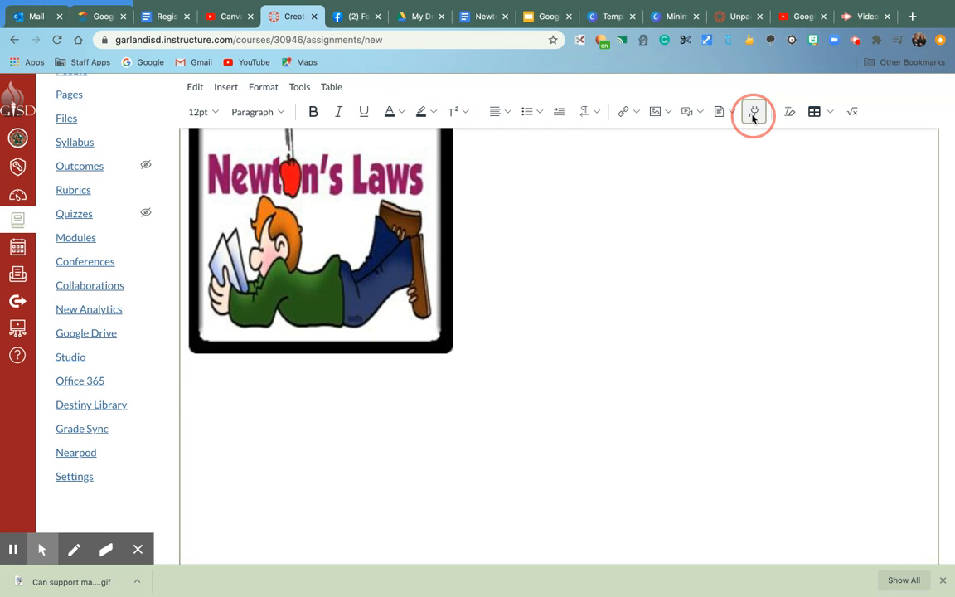
# - Launch Google Drive (LTI 1.3) and bring up its file picker listing recent files
pyautogui.click(753, 111)
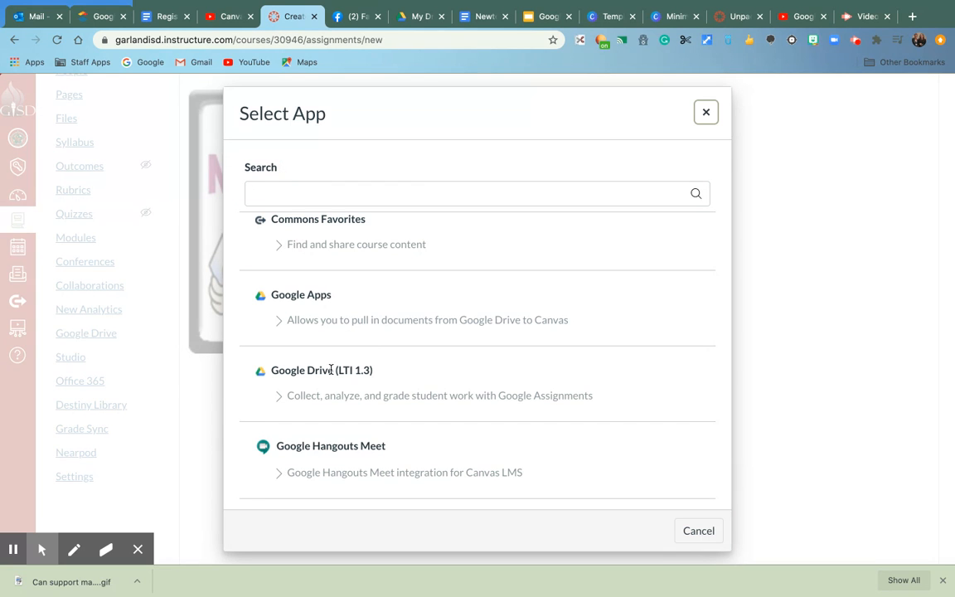
pyautogui.click(322, 370)
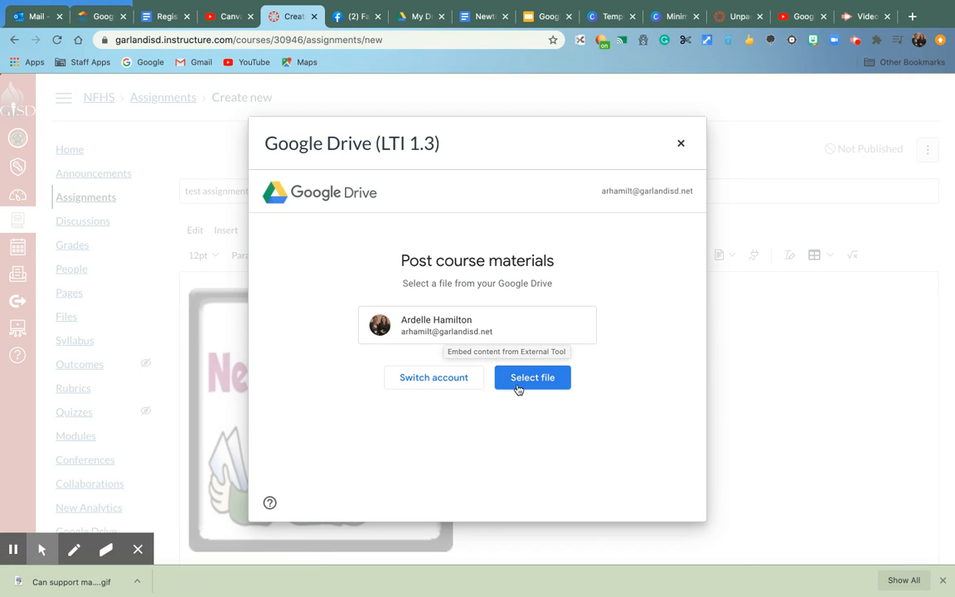
pyautogui.click(532, 378)
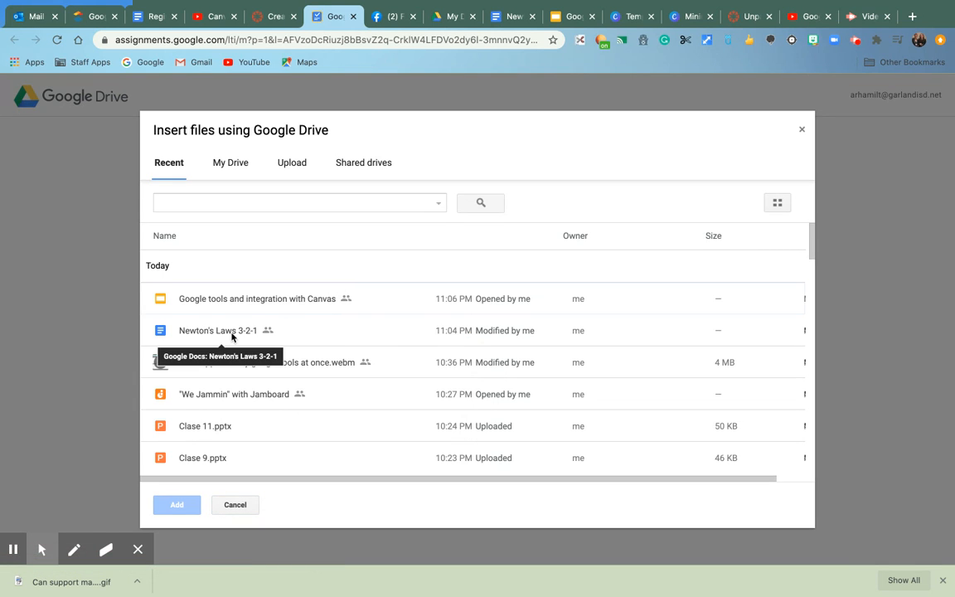
# - Attach the Newton's Laws 3-2-1 document, accepting the anyone-with-link sharing change
pyautogui.click(219, 330)
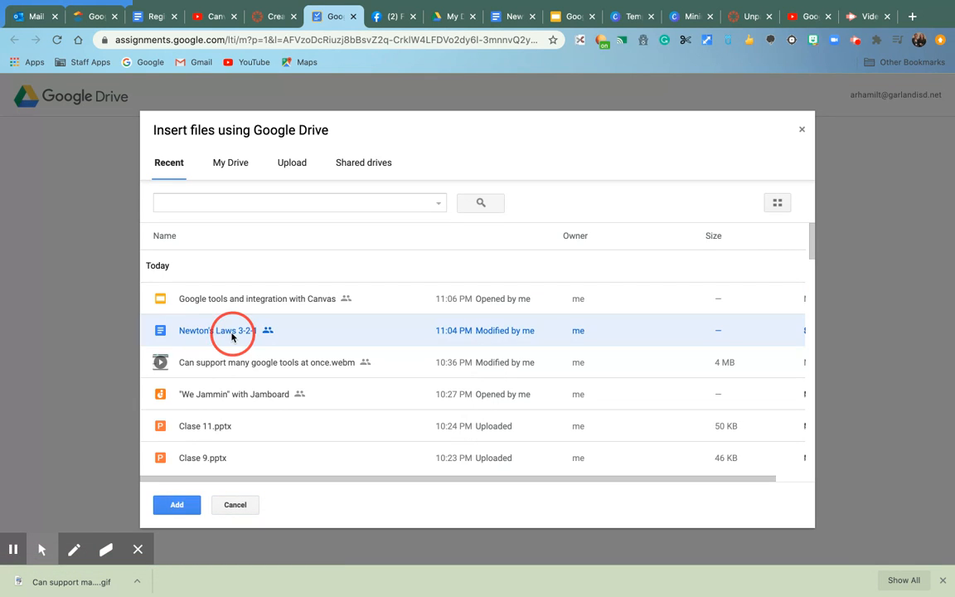
pyautogui.click(176, 504)
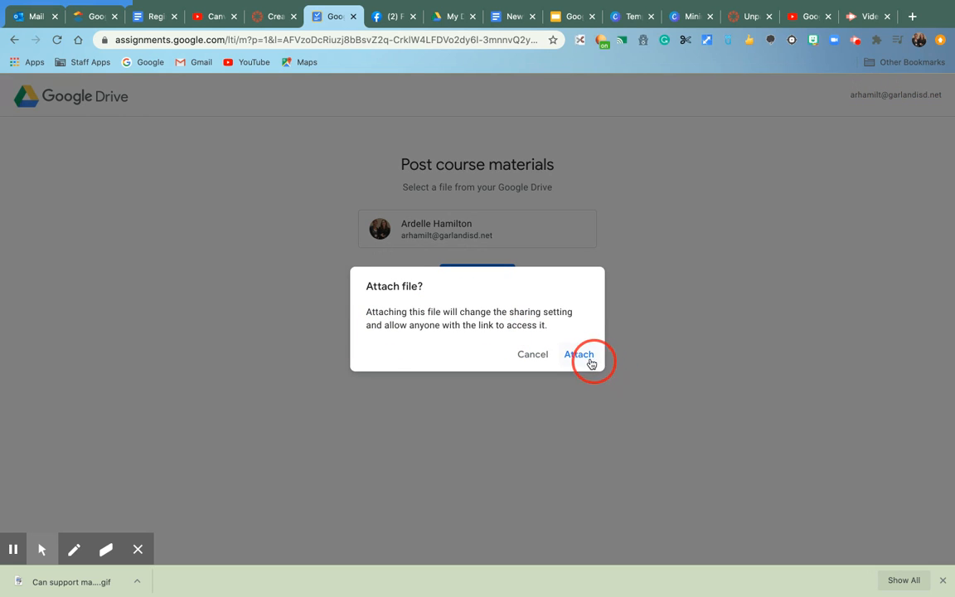
pyautogui.click(579, 355)
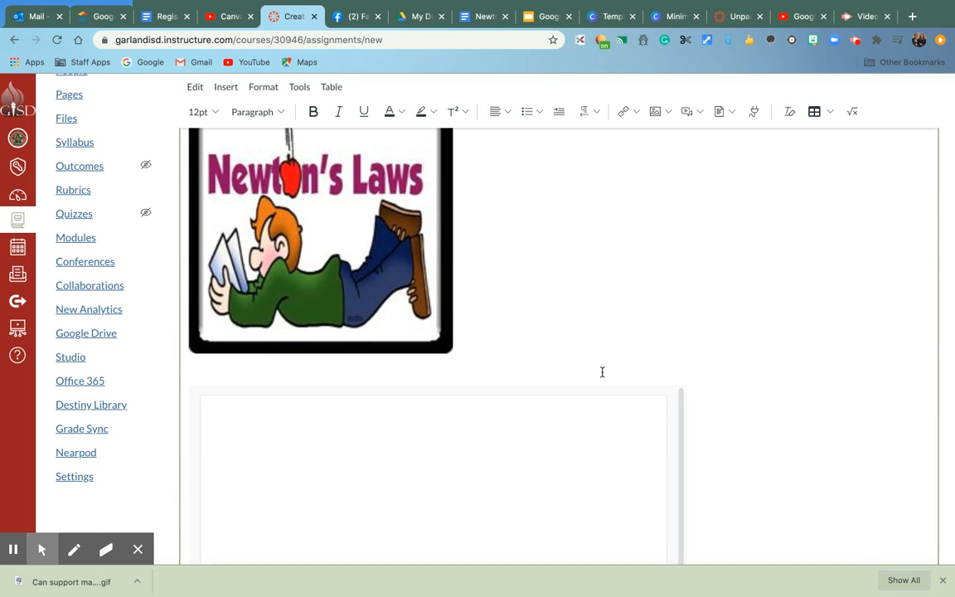
pyautogui.scroll(-3)
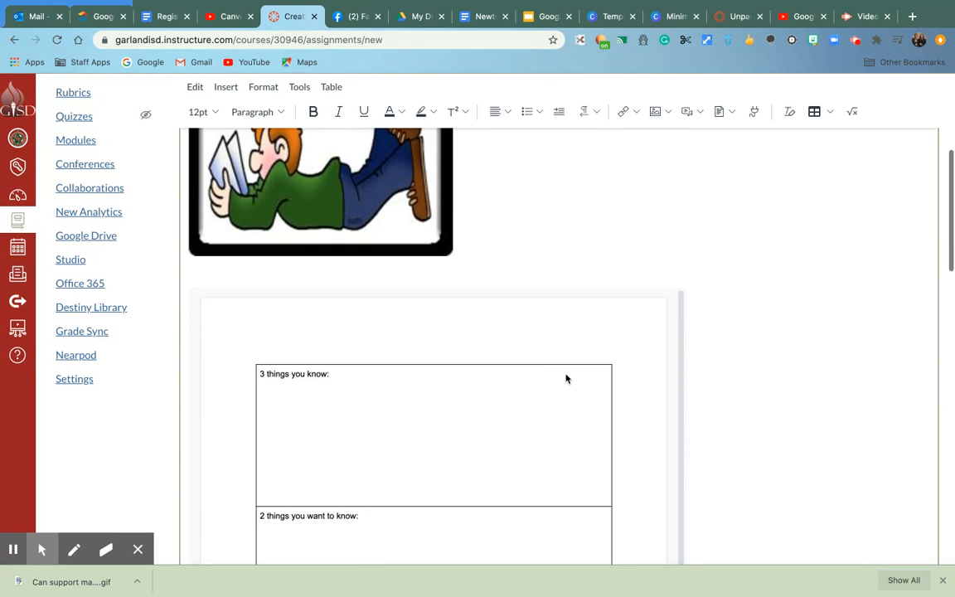
pyautogui.scroll(-3)
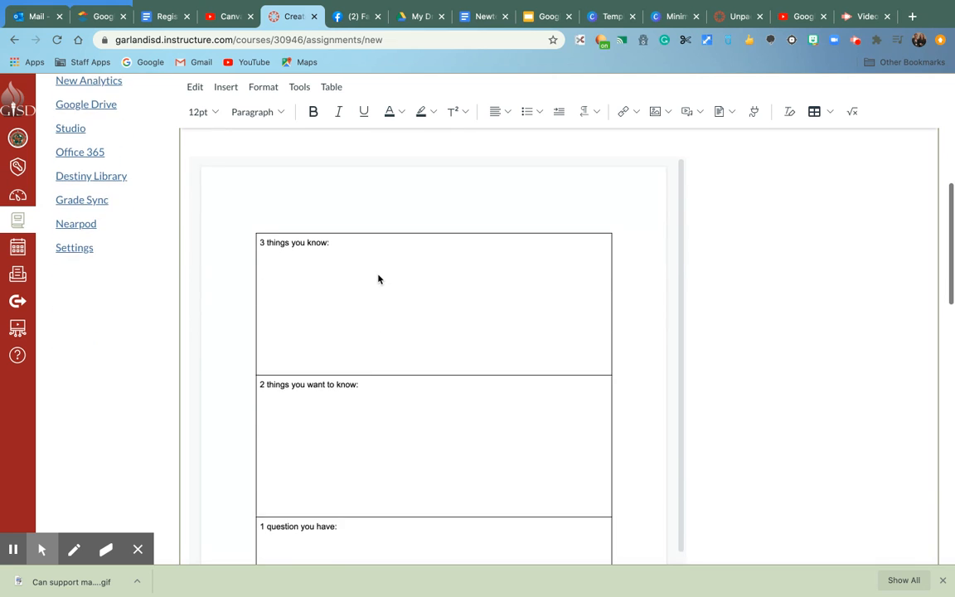
pyautogui.scroll(-3)
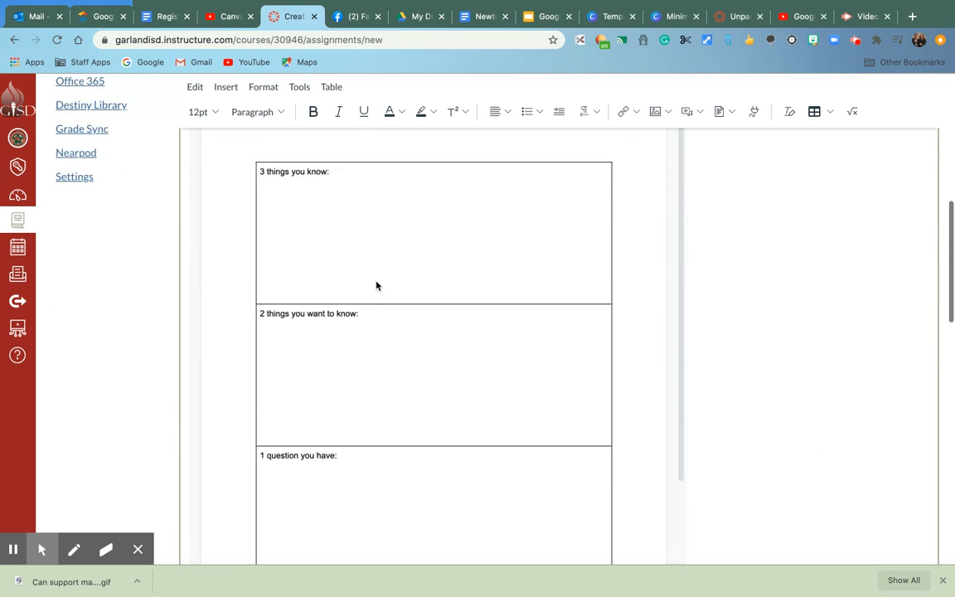
pyautogui.scroll(-3)
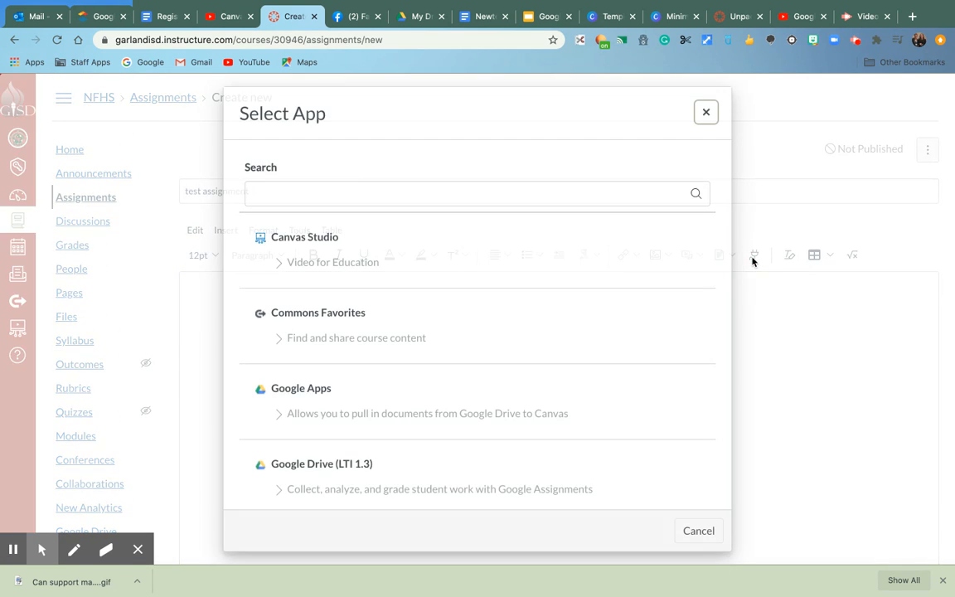
# - Launch YouTube For Schools, then cancel its blank window
pyautogui.scroll(-3)
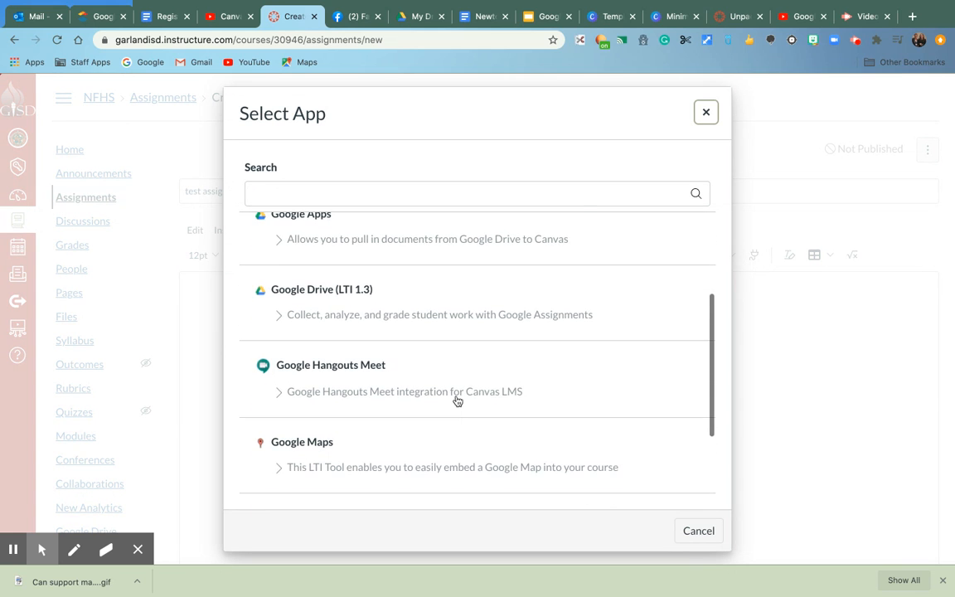
pyautogui.scroll(-3)
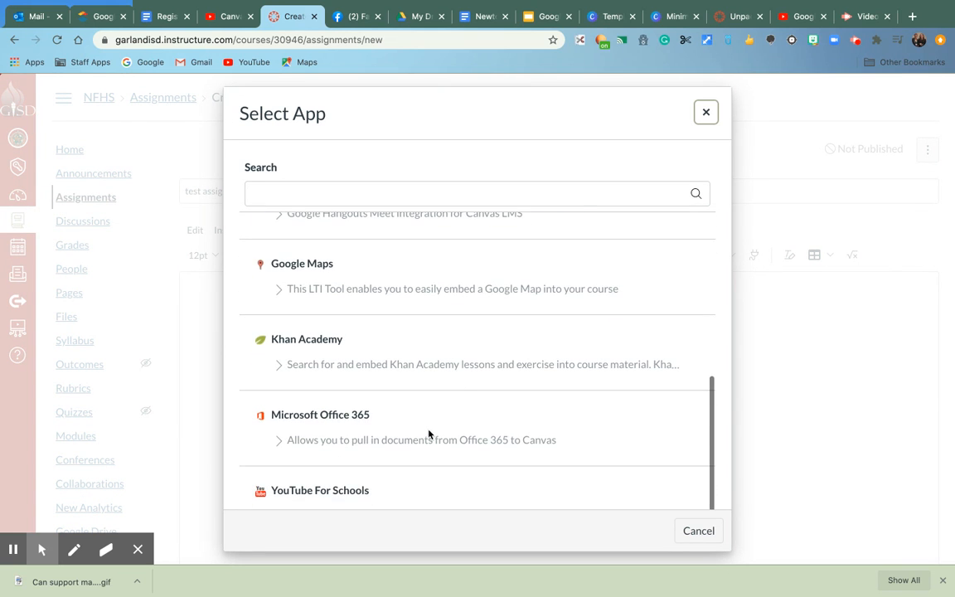
pyautogui.click(707, 113)
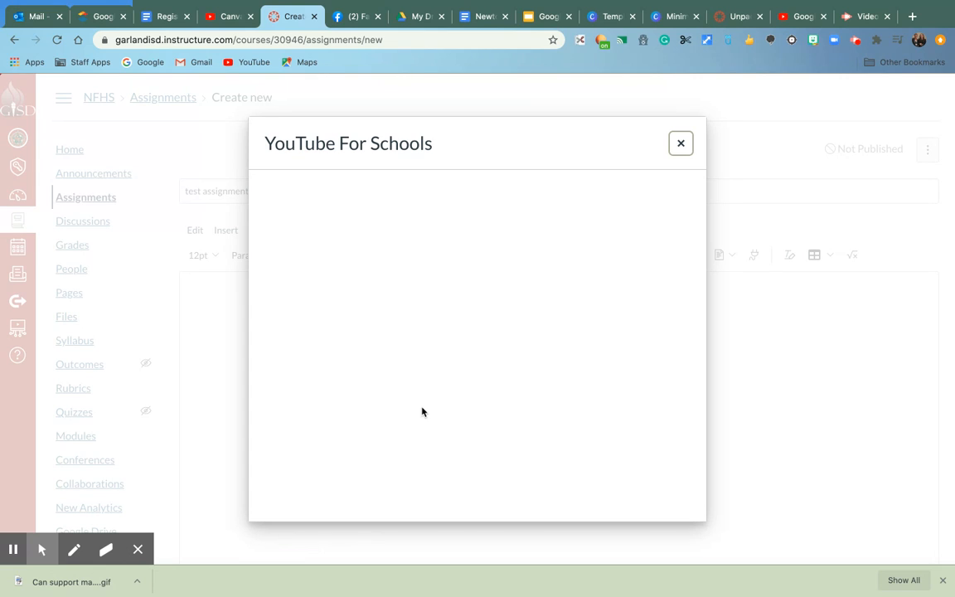
pyautogui.moveTo(597, 264)
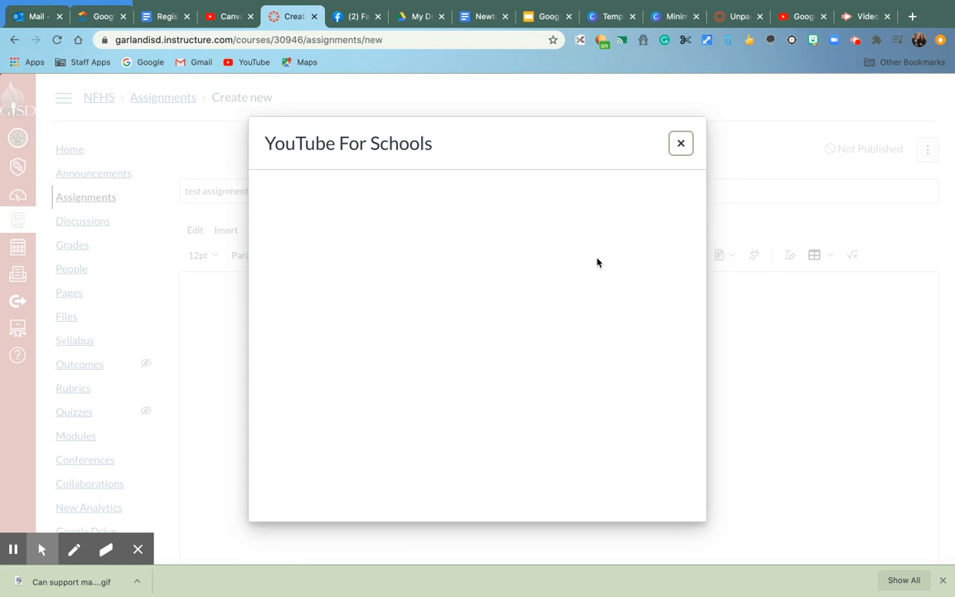
pyautogui.click(680, 142)
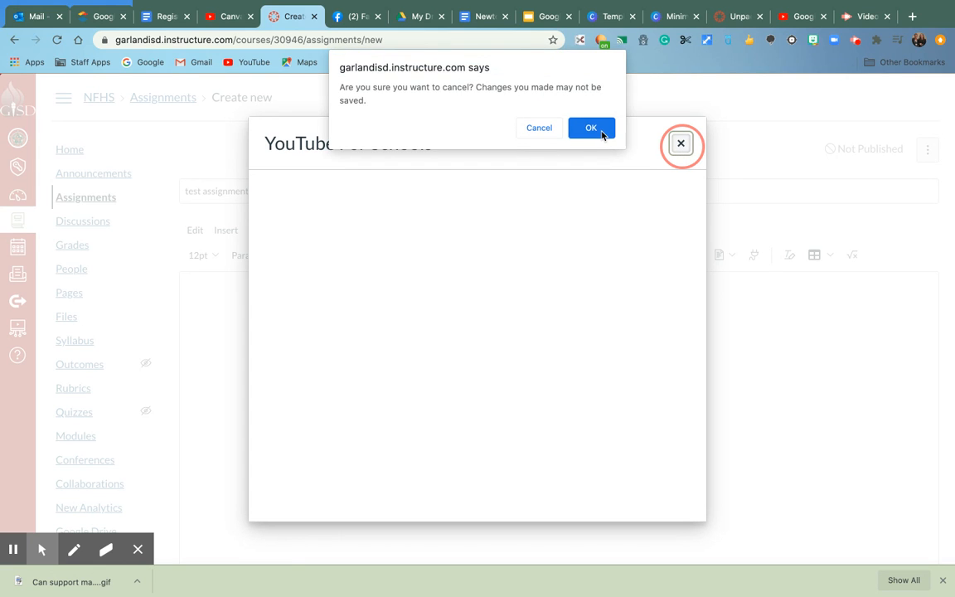
pyautogui.click(591, 128)
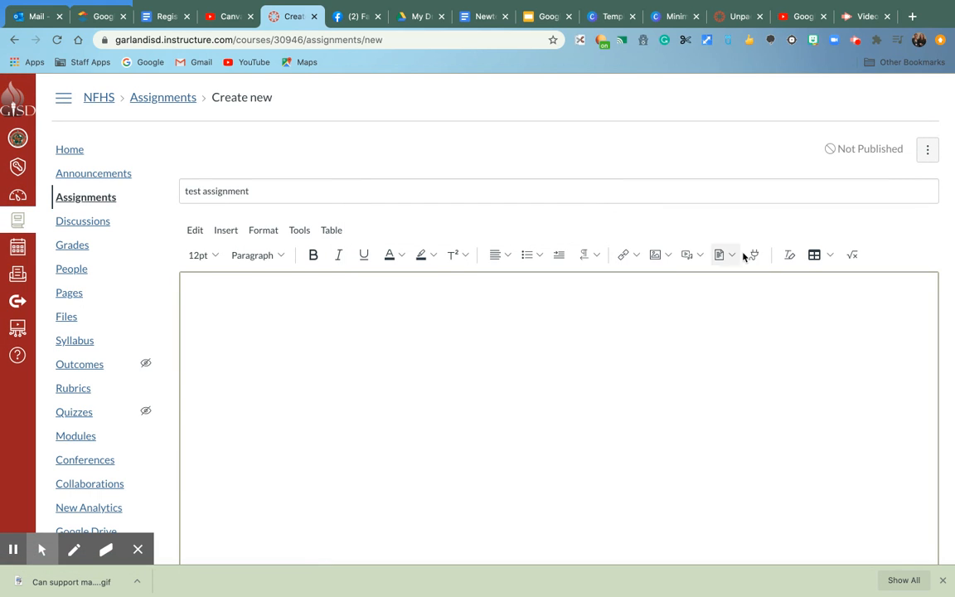
# - Relaunch YouTube For Schools from the app list and cancel the still-blank window again
pyautogui.click(753, 255)
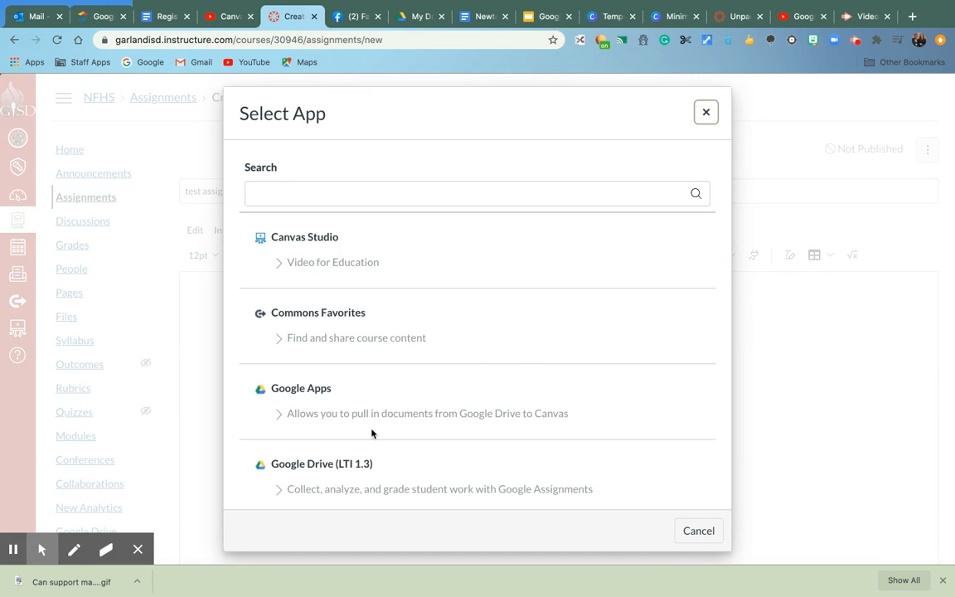
pyautogui.scroll(-3)
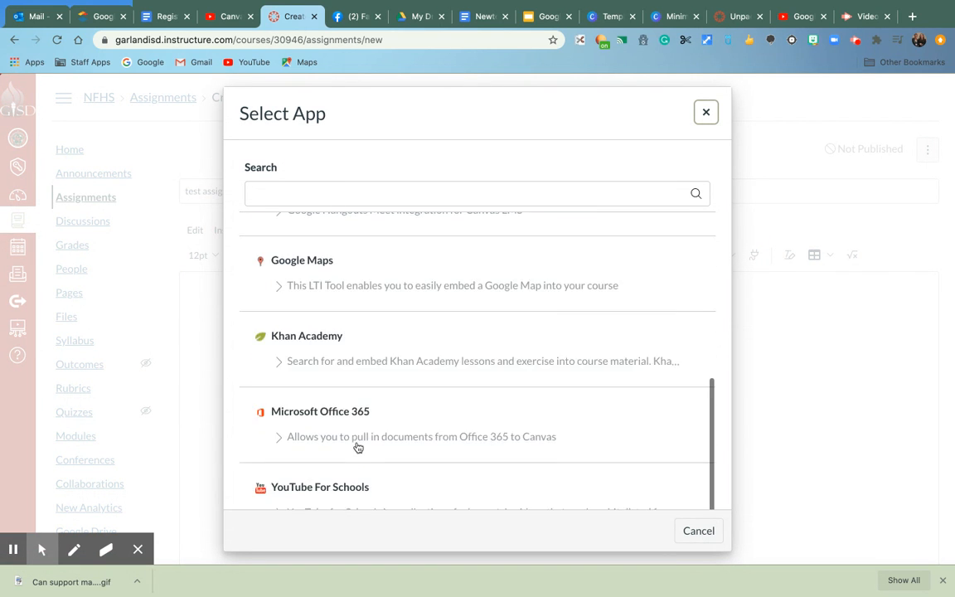
pyautogui.click(319, 488)
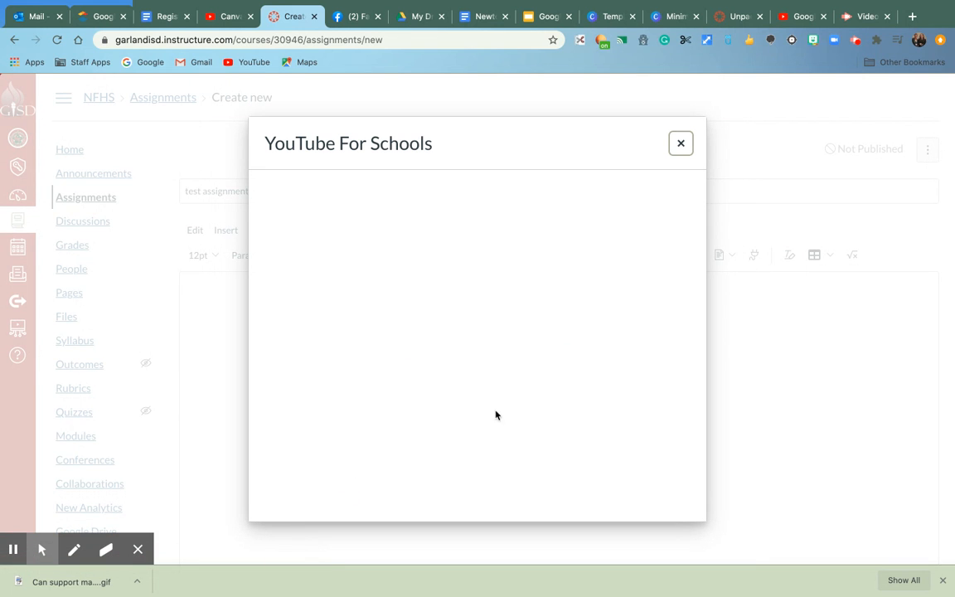
pyautogui.moveTo(497, 302)
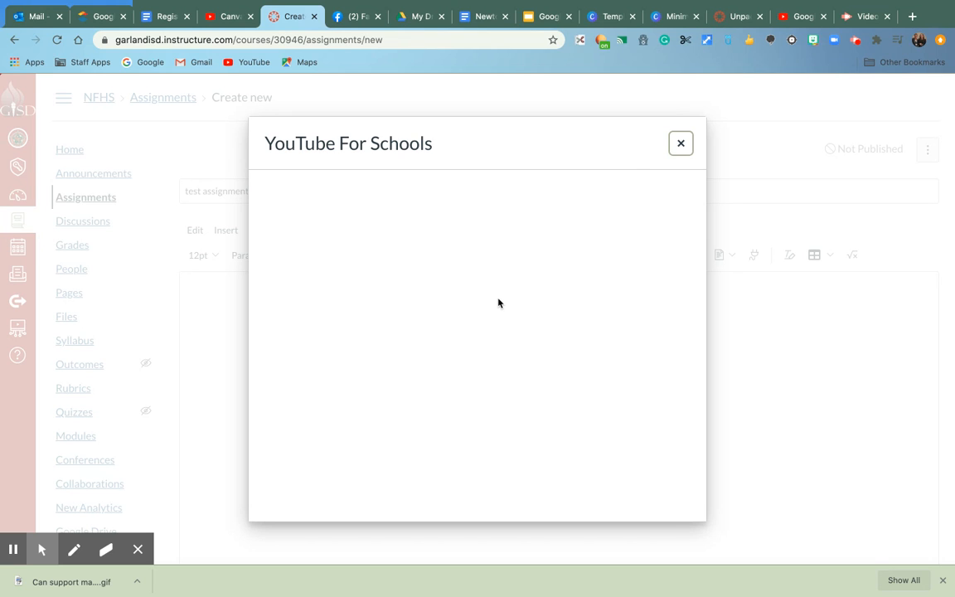
pyautogui.click(680, 143)
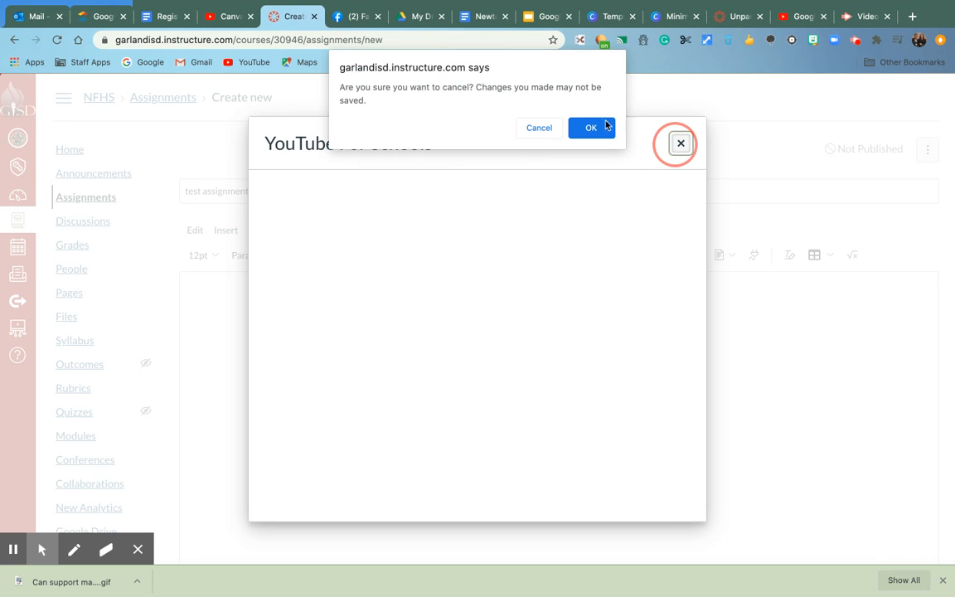
pyautogui.click(591, 127)
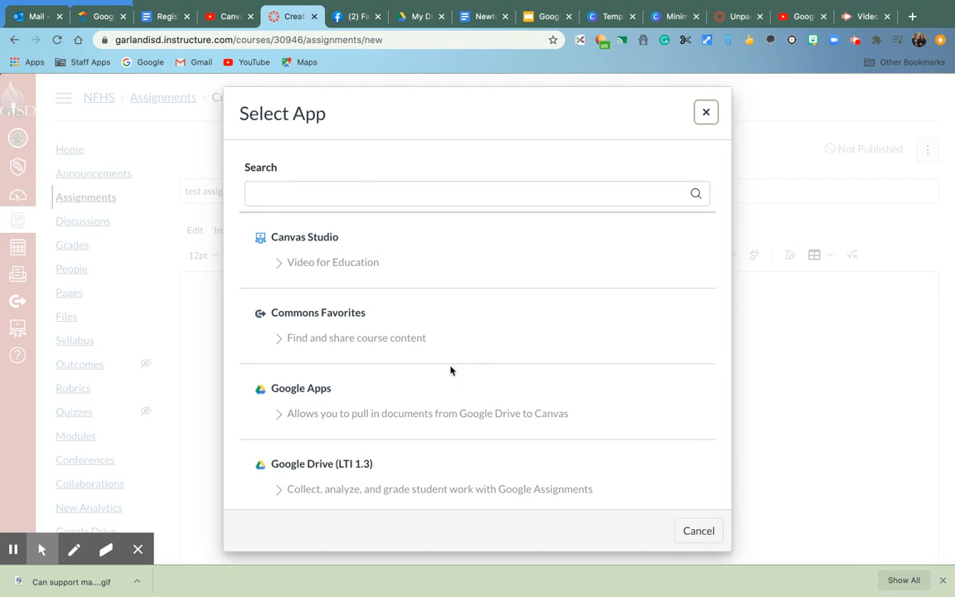
# - Launch YouTube For Schools, let the Browse YouTube EDU page load, then cancel and close it
pyautogui.scroll(-3)
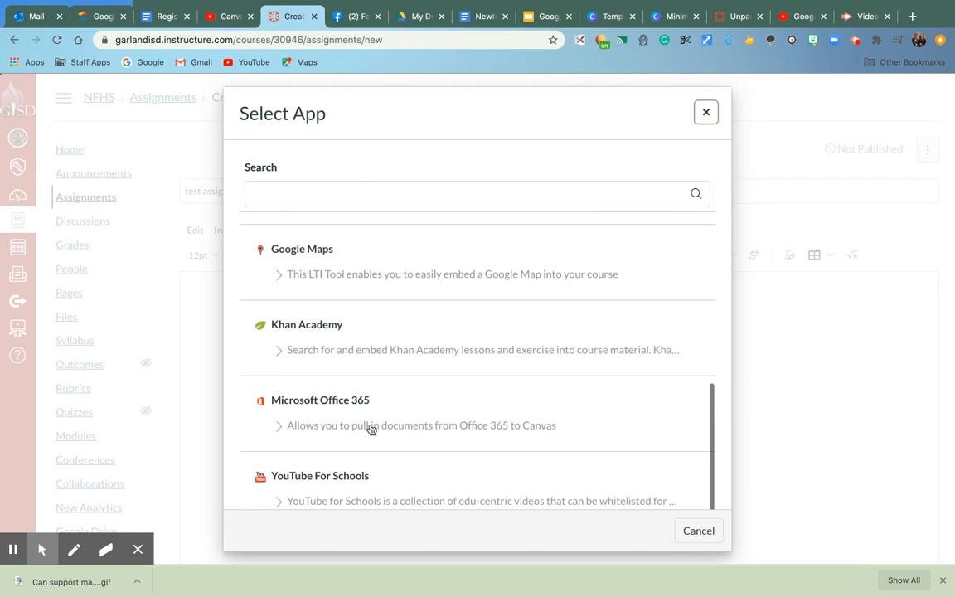
pyautogui.click(318, 475)
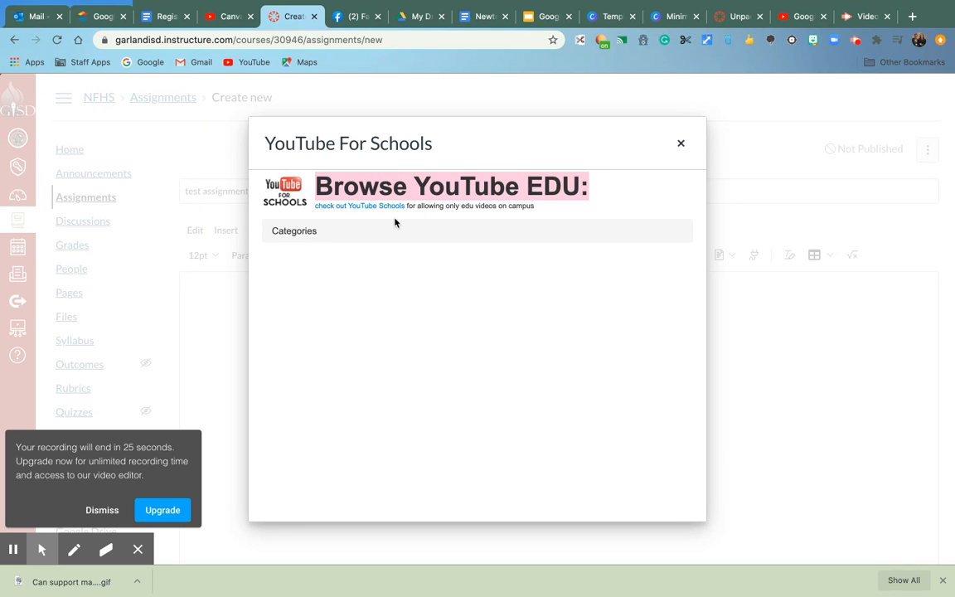
pyautogui.click(680, 143)
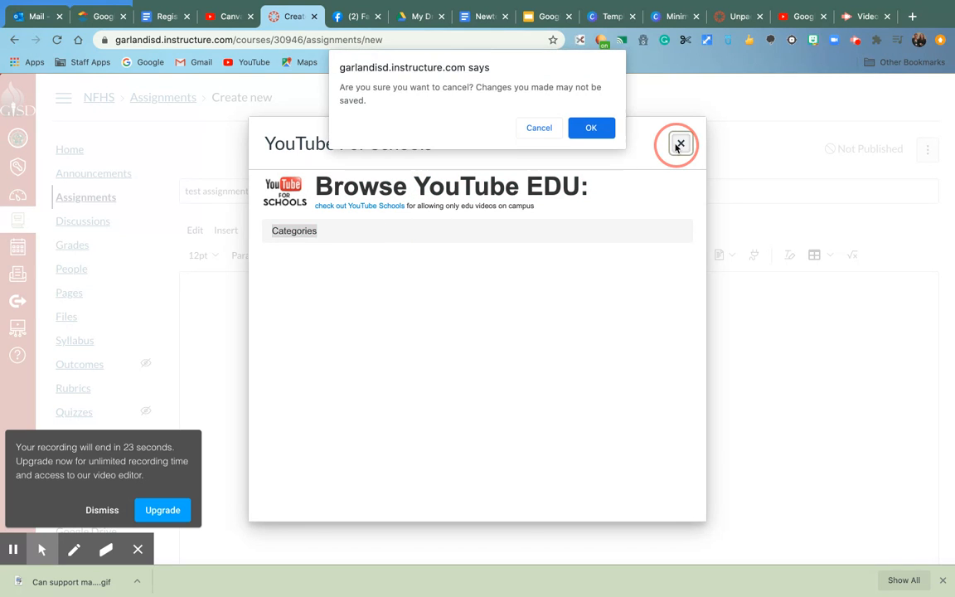
pyautogui.click(590, 126)
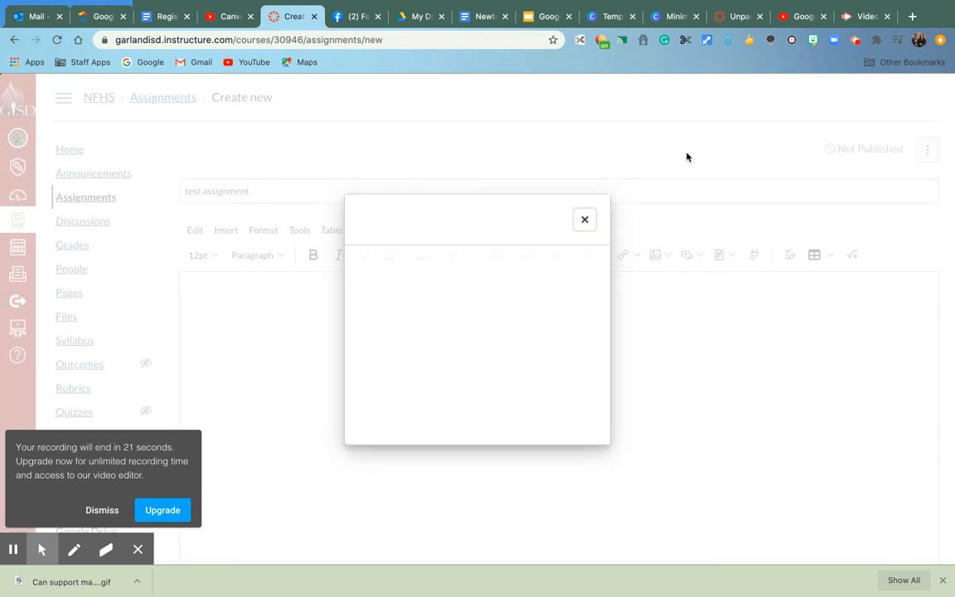